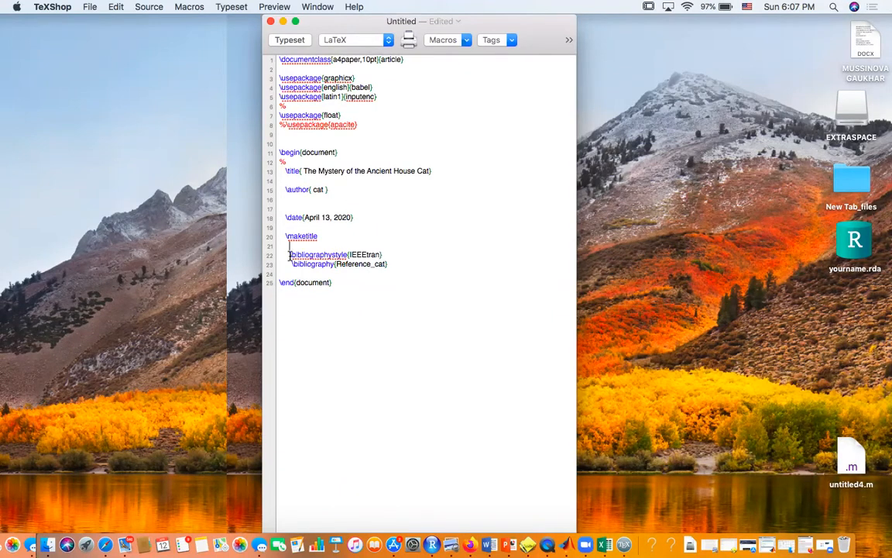
Select the bibliography style line, the name Reference_cat, and the preamble lines in the source.
triple_click(329, 254)
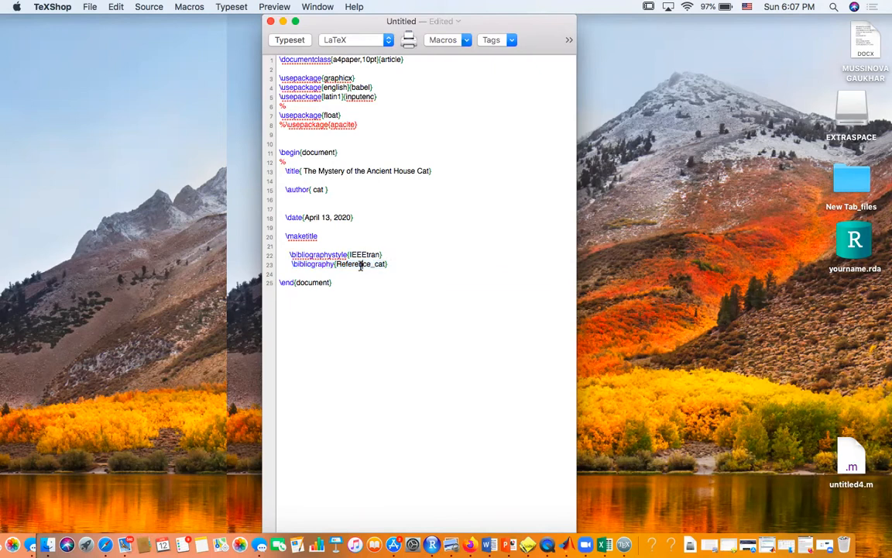
double_click(360, 264)
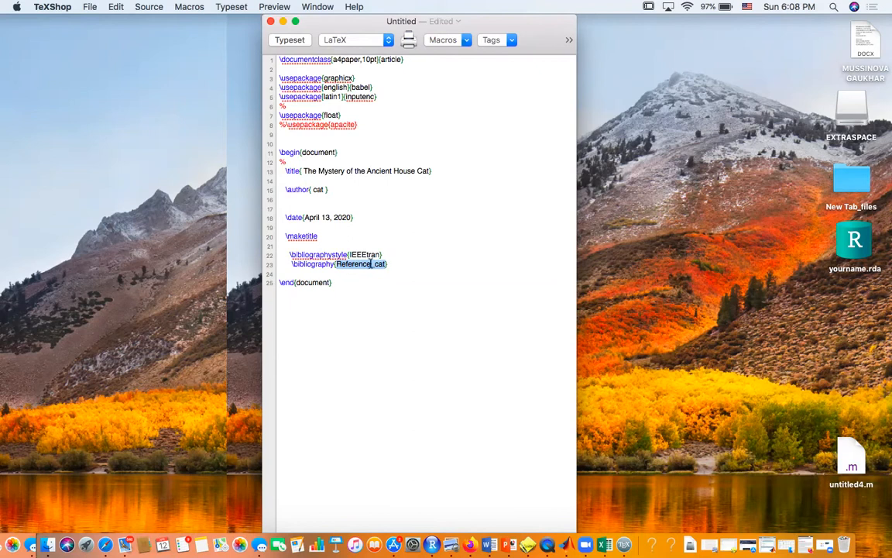
drag(283, 124, 331, 236)
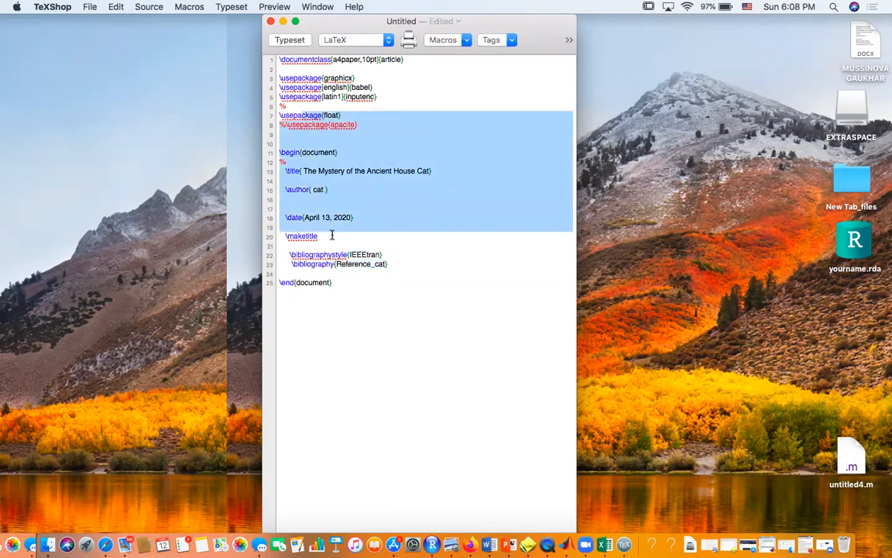
click(350, 254)
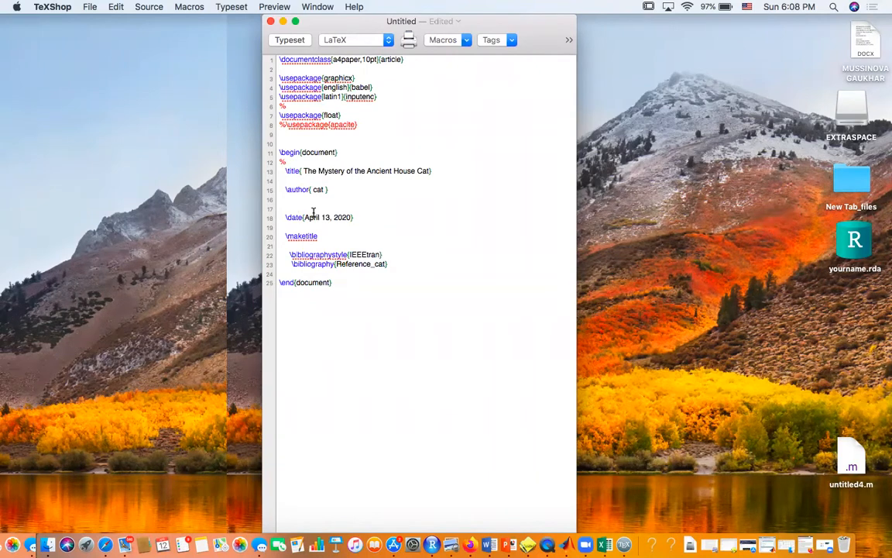
Save the source as cat in the Desktop folder.
key(cmd+s)
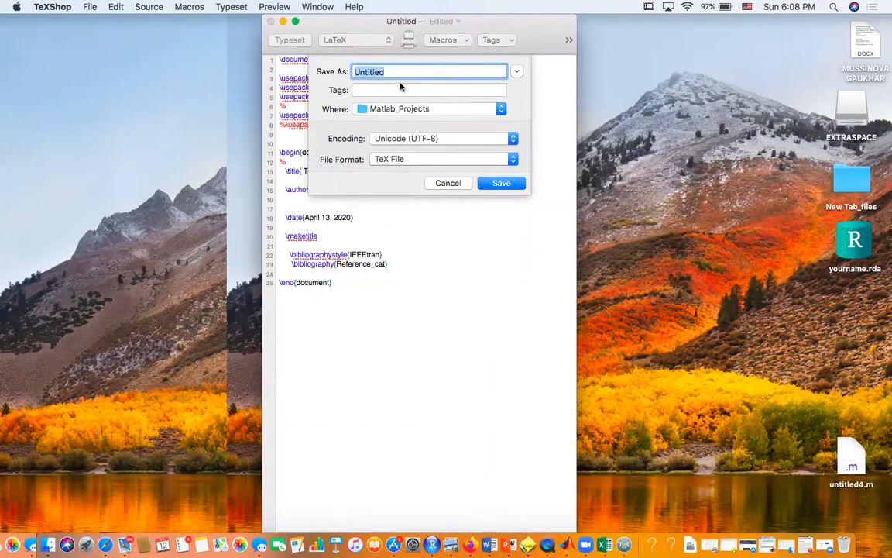
text(cat)
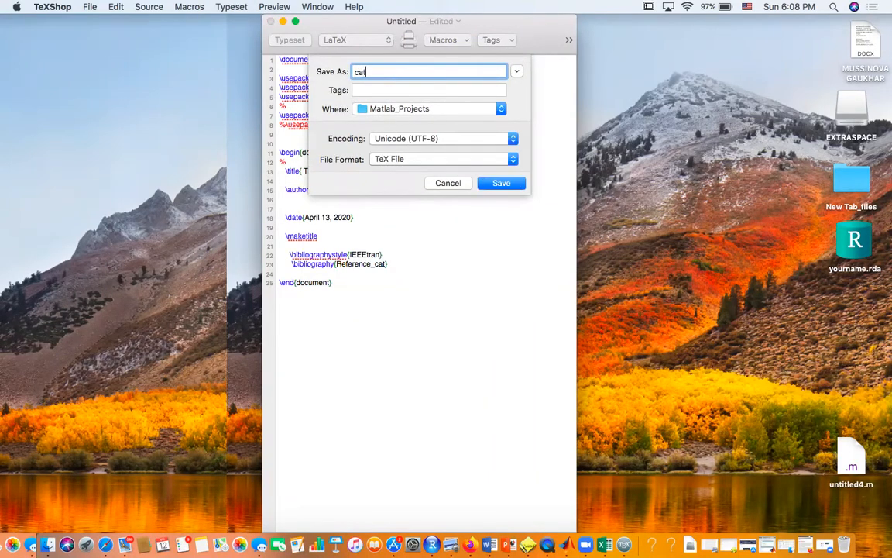
click(499, 109)
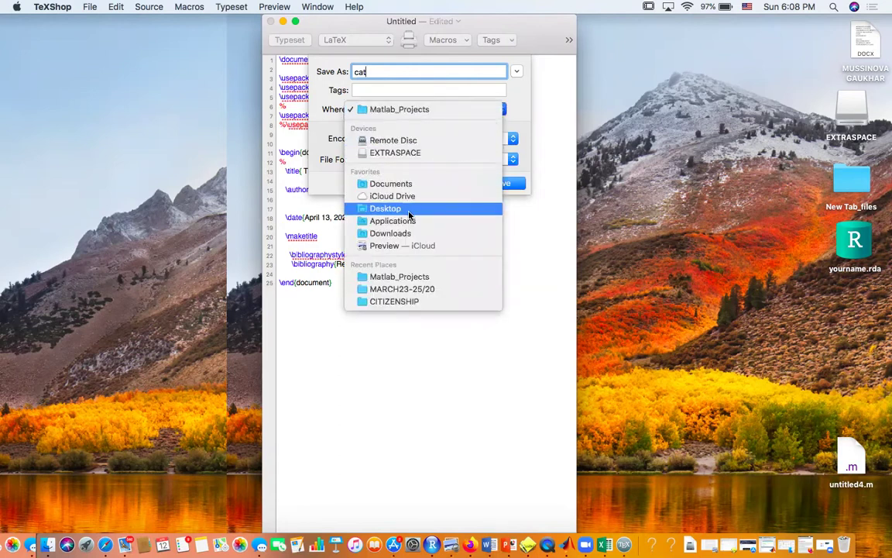
click(385, 208)
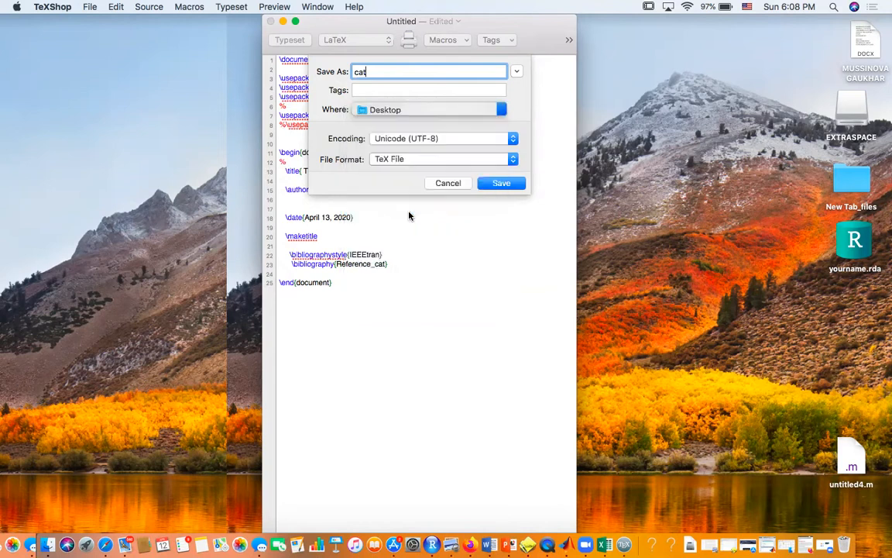
mouse_move(358, 273)
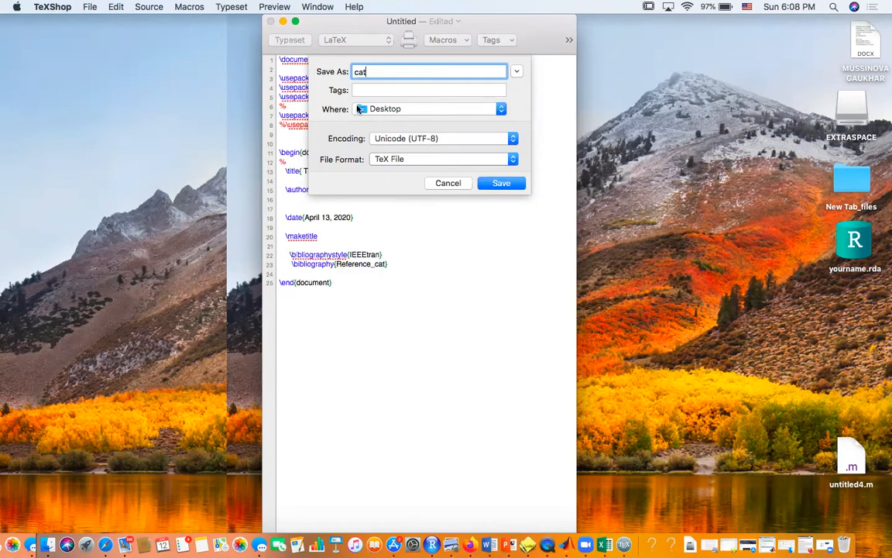
click(501, 183)
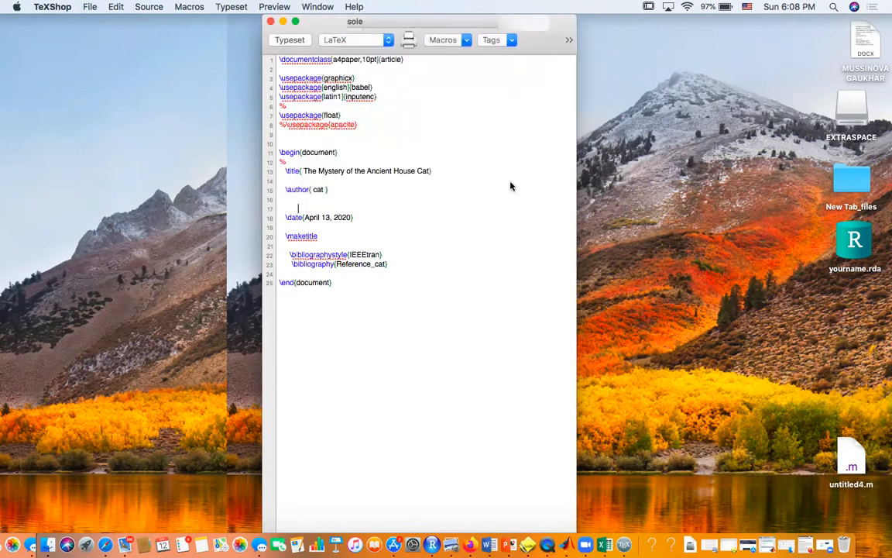
Typeset cat.pdf, scroll through the one-page preview, and close cat.tex.
click(287, 39)
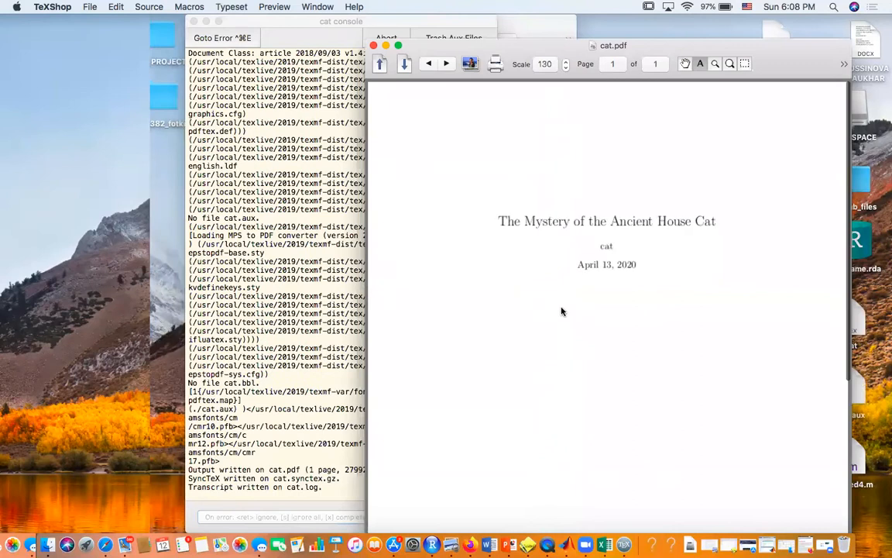
scroll(down, 3)
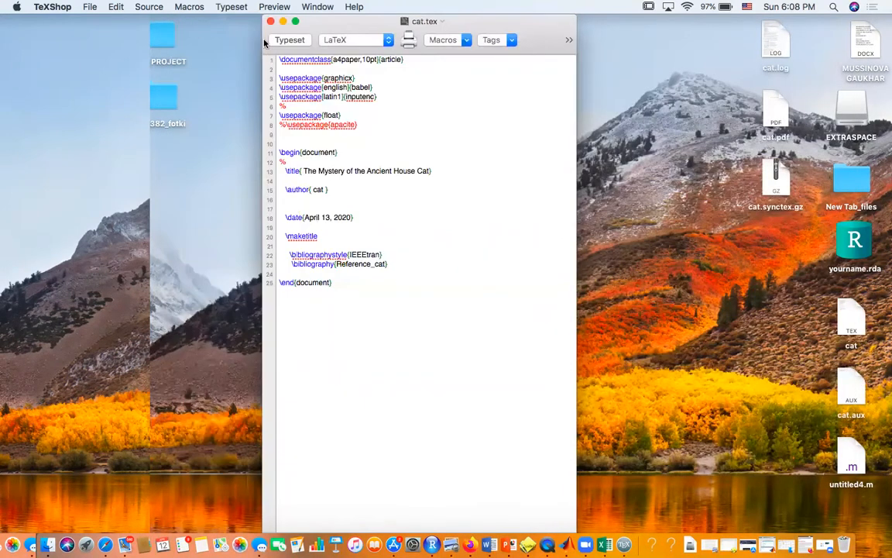
click(278, 20)
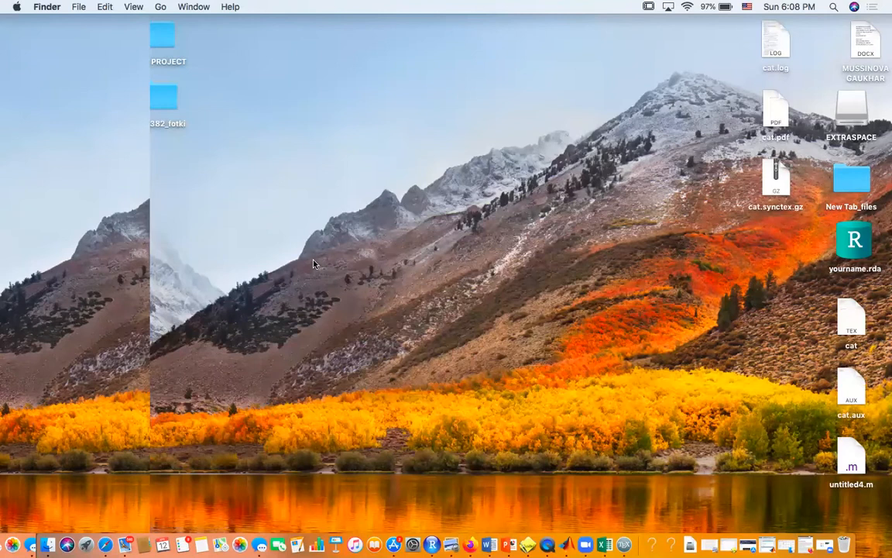
mouse_move(839, 377)
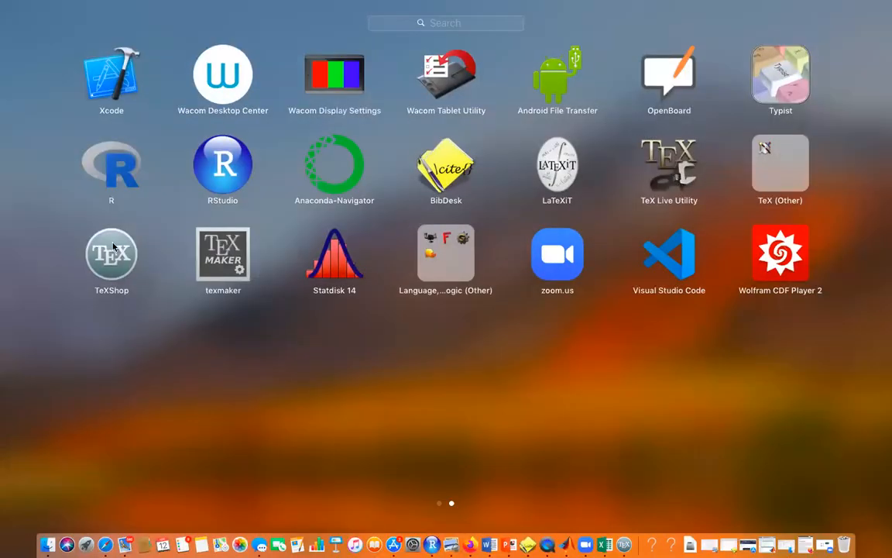
Relaunch TeXShop, reopen cat.tex, close its PDF preview, and select Reference_cat.
click(110, 253)
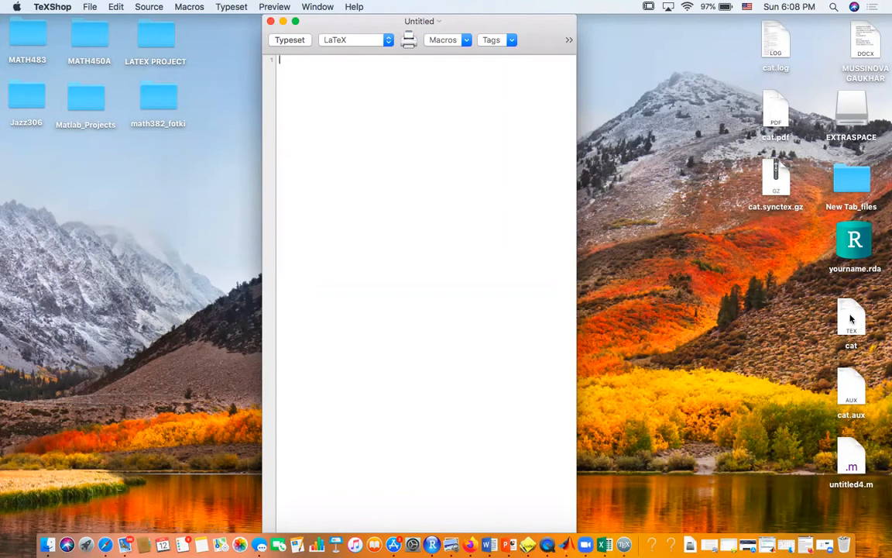
right_click(851, 318)
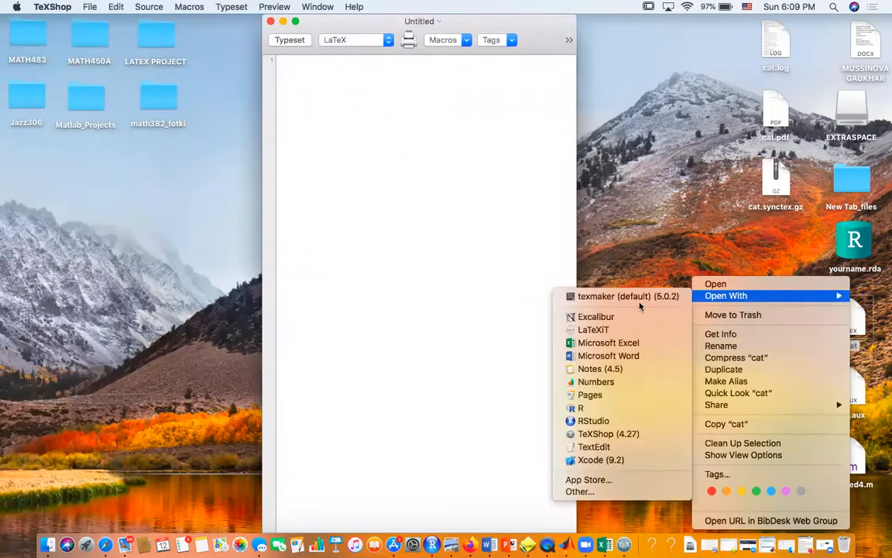
mouse_move(608, 432)
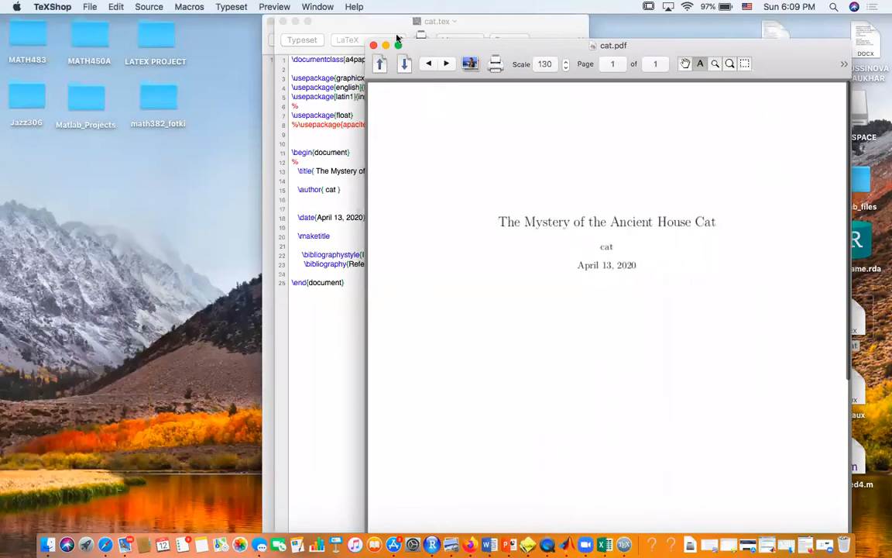
click(372, 47)
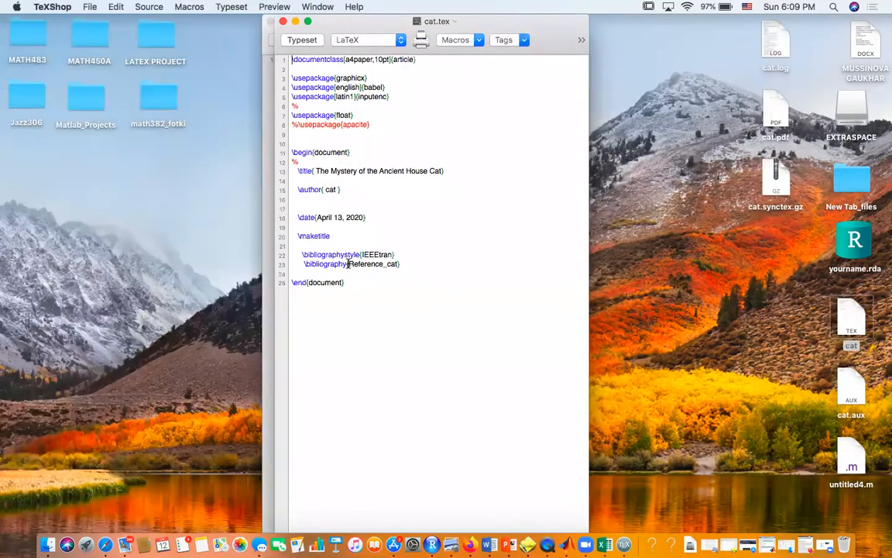
double_click(368, 263)
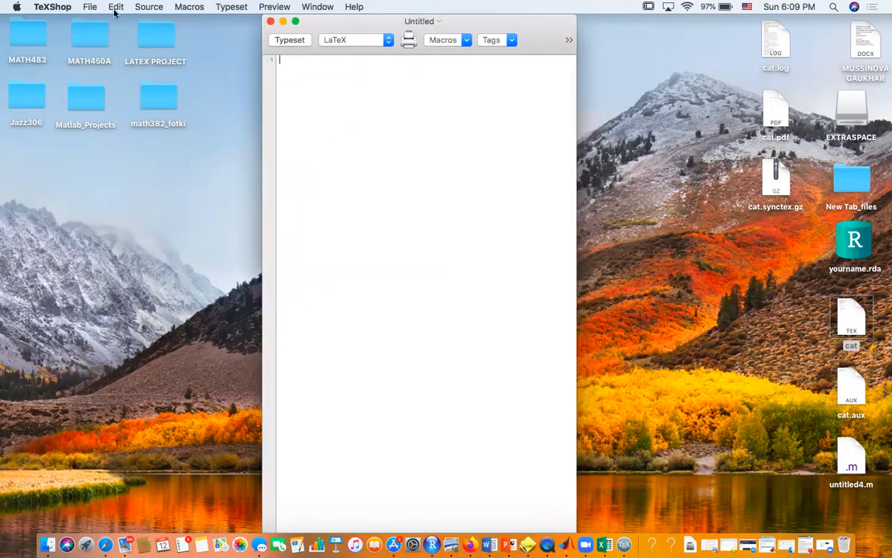
Save the blank document on the Desktop as Reference_cat with bib file format.
click(89, 7)
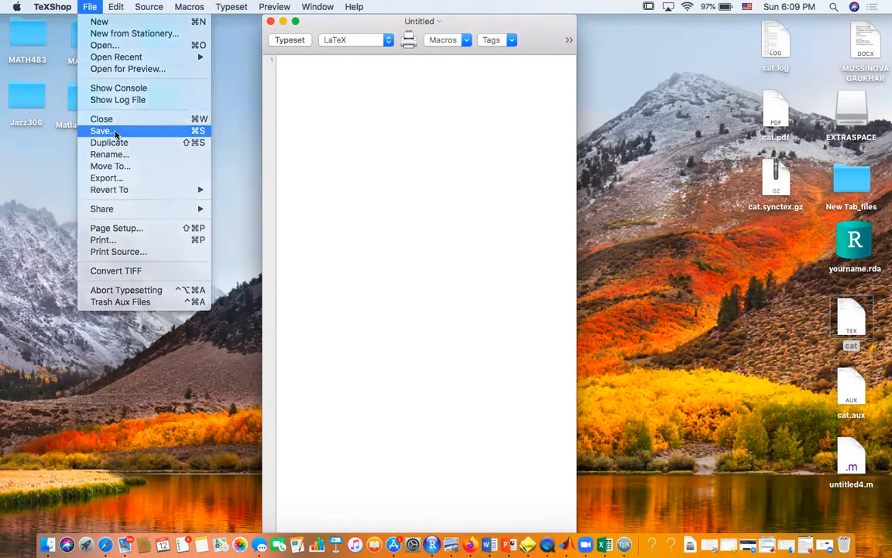
click(101, 130)
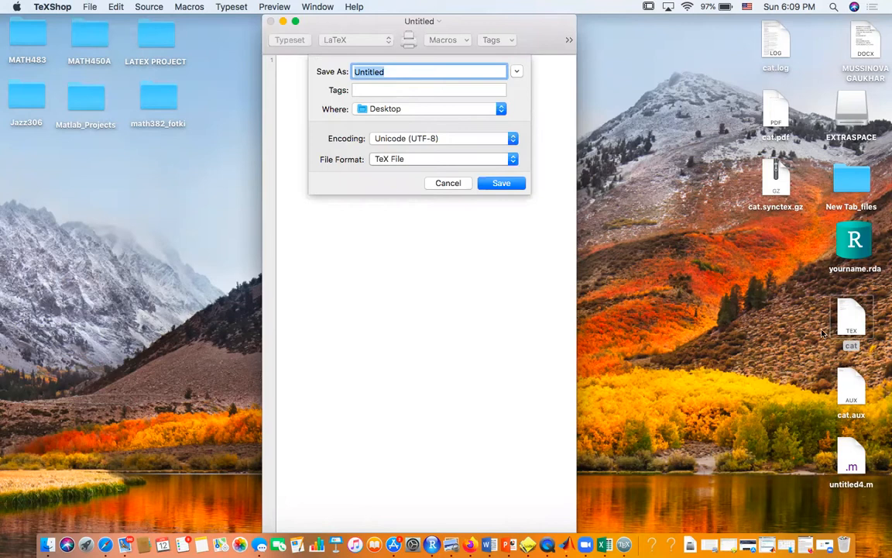
mouse_move(772, 353)
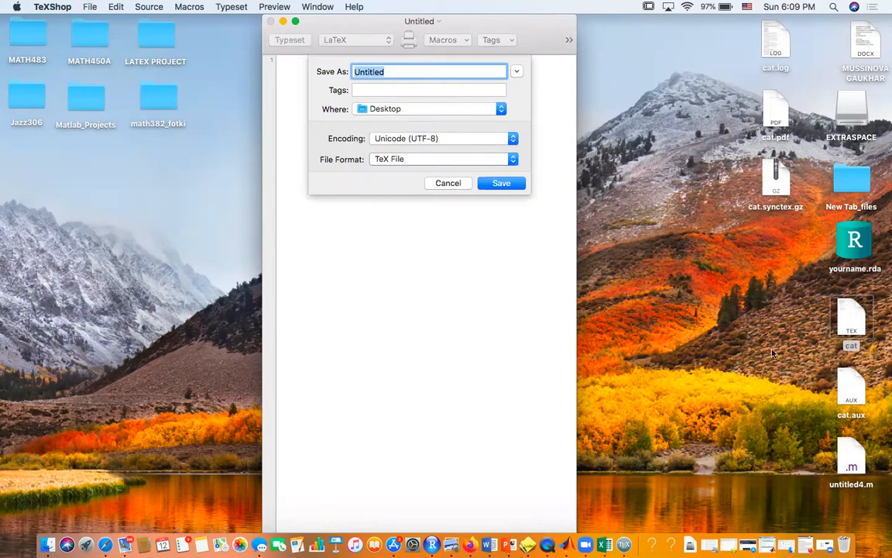
mouse_move(397, 184)
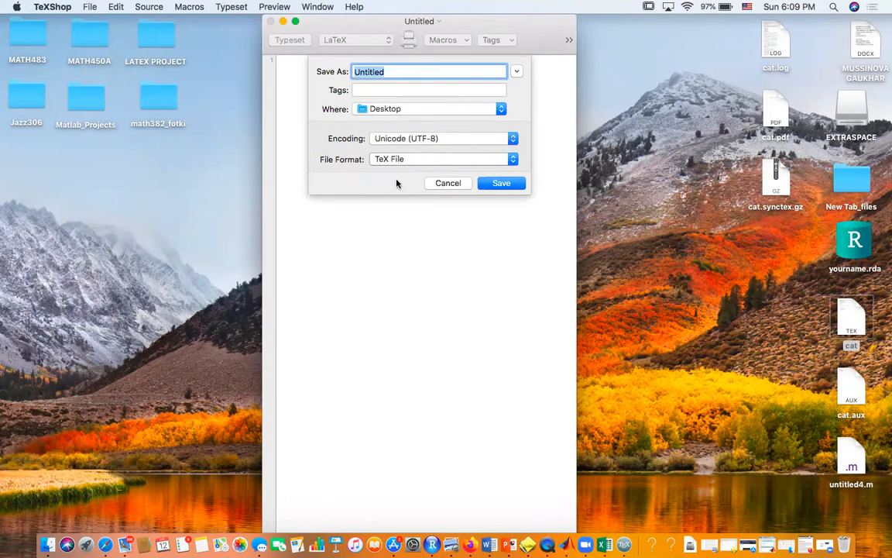
mouse_move(426, 71)
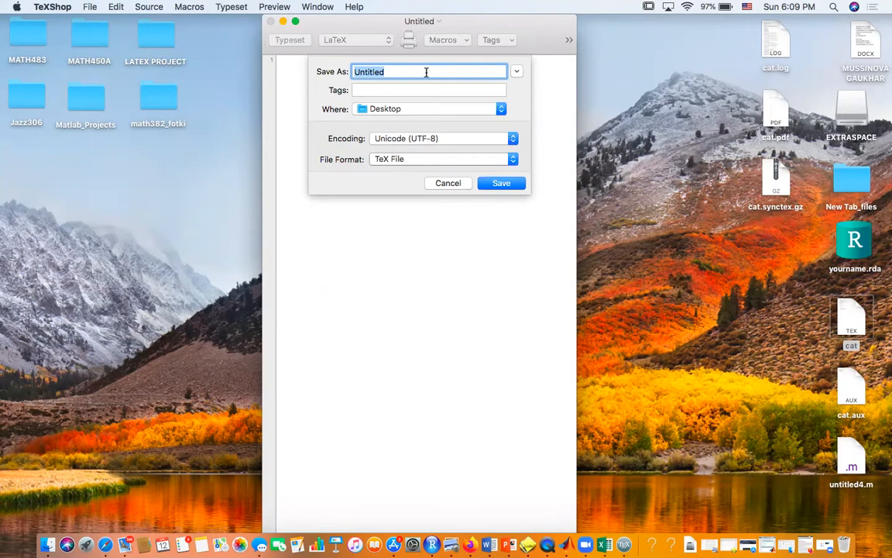
text(Reference_cat)
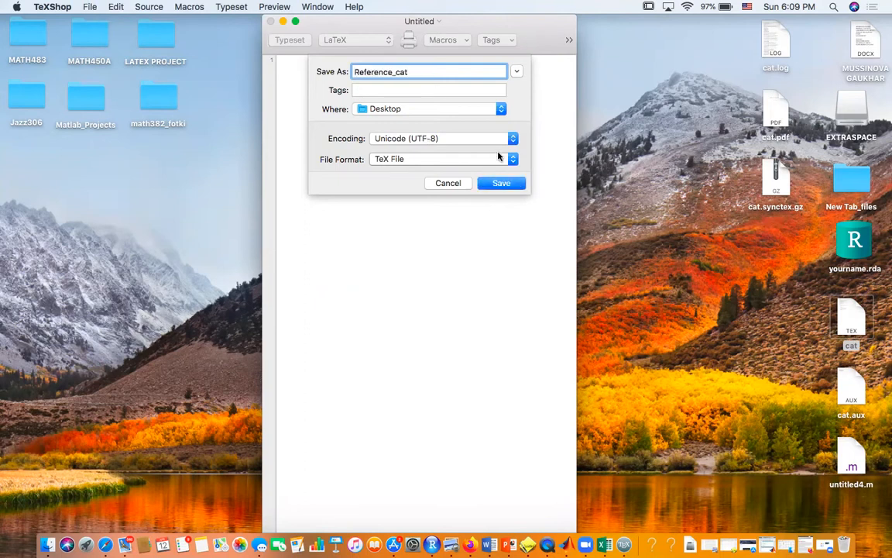
click(437, 159)
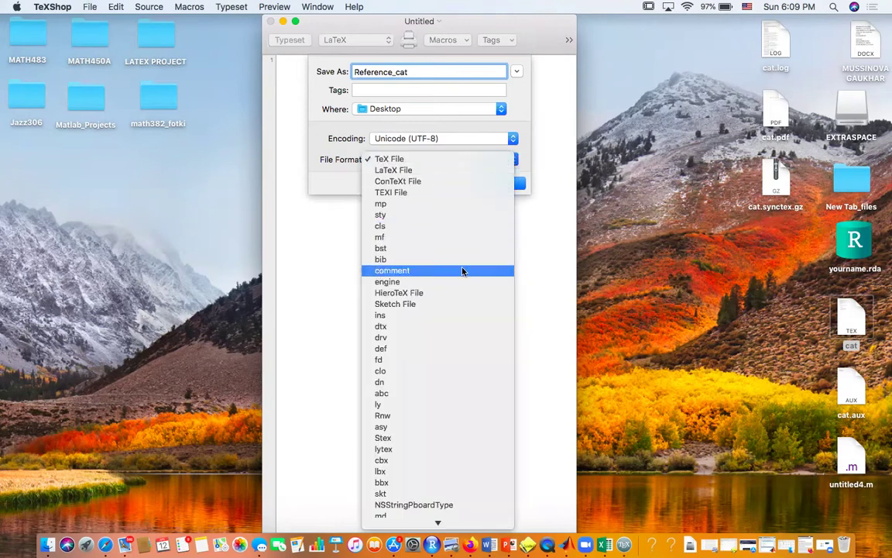
mouse_move(458, 281)
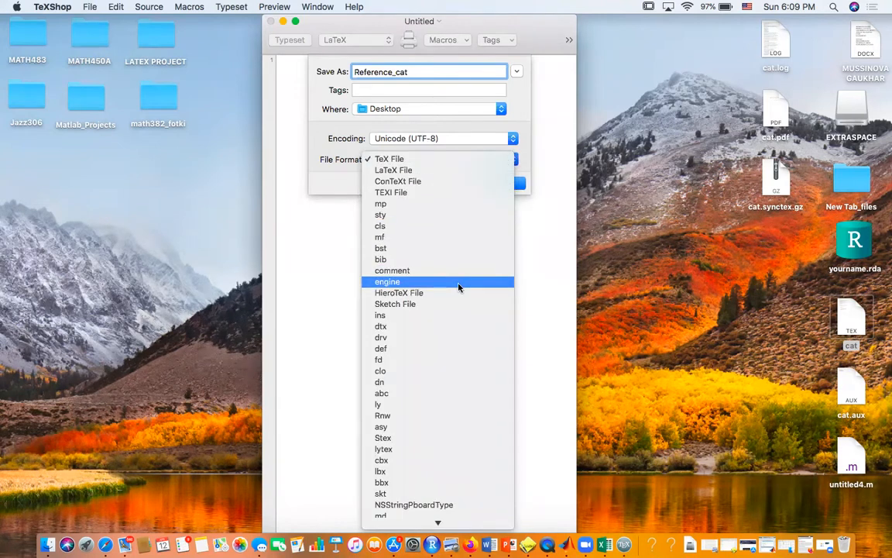
mouse_move(398, 292)
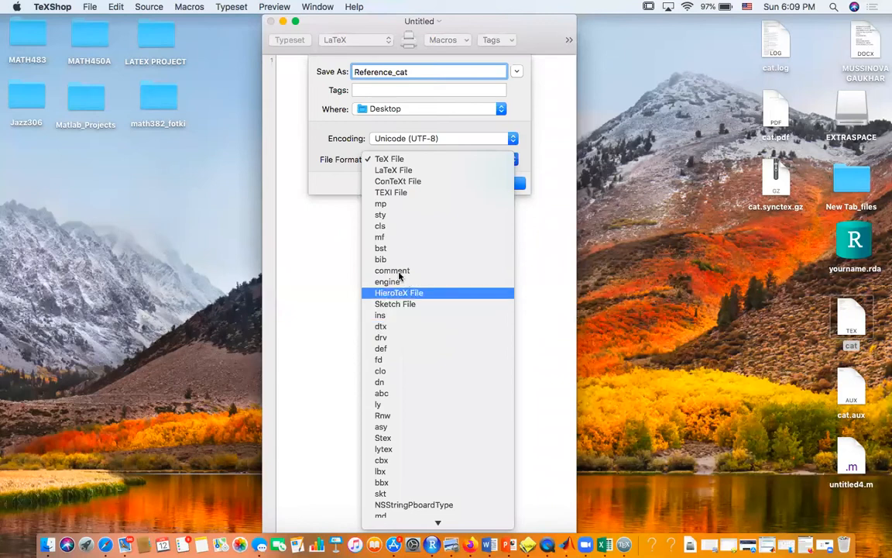
click(381, 259)
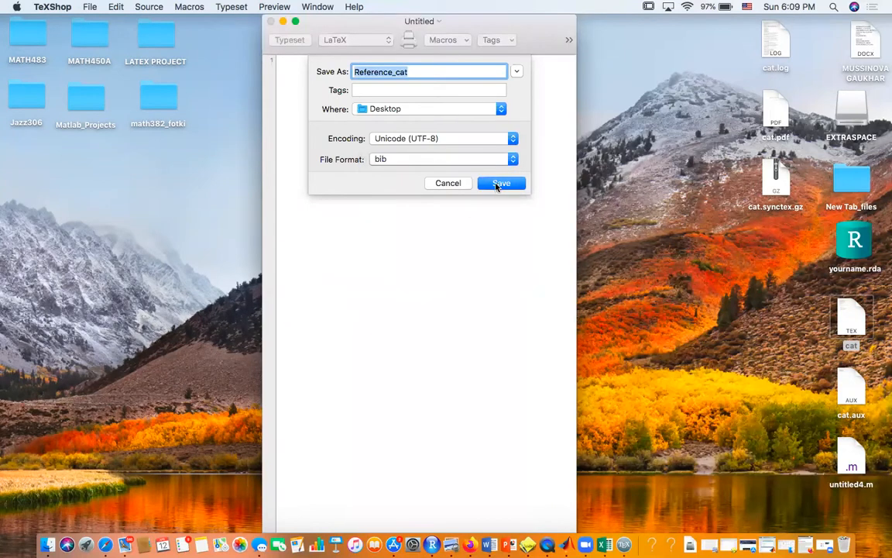
click(500, 183)
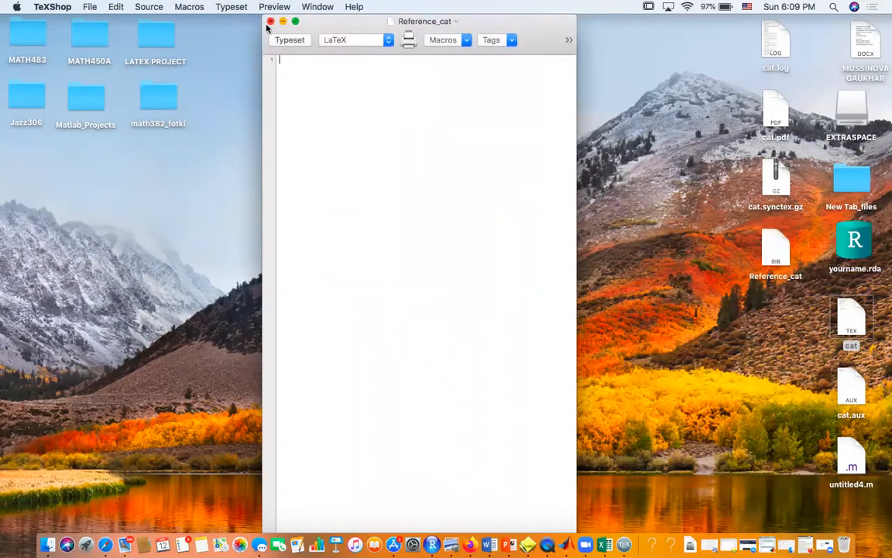
Close the empty Reference_cat document window.
click(270, 21)
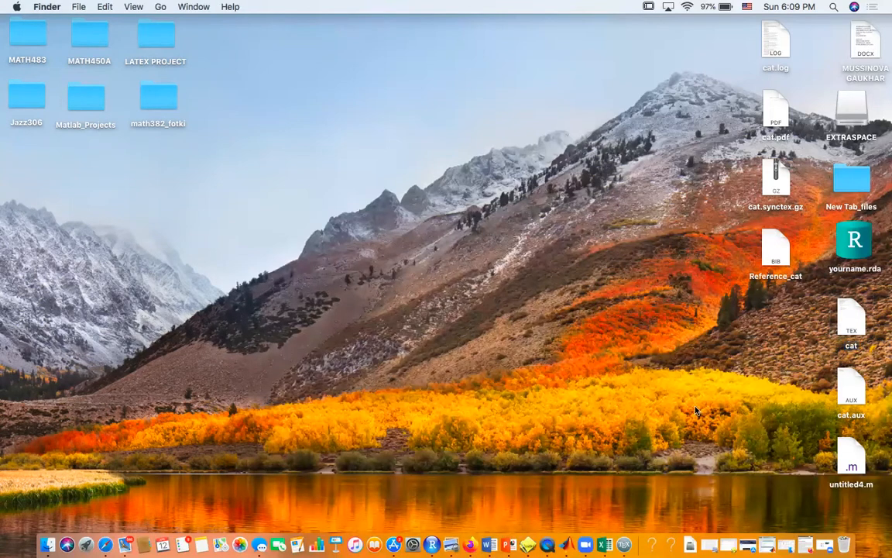
mouse_move(666, 231)
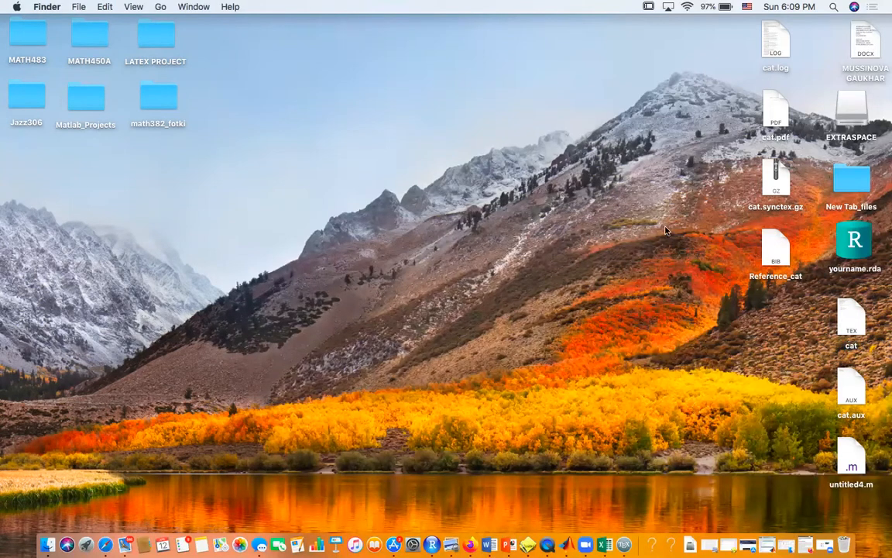
mouse_move(600, 330)
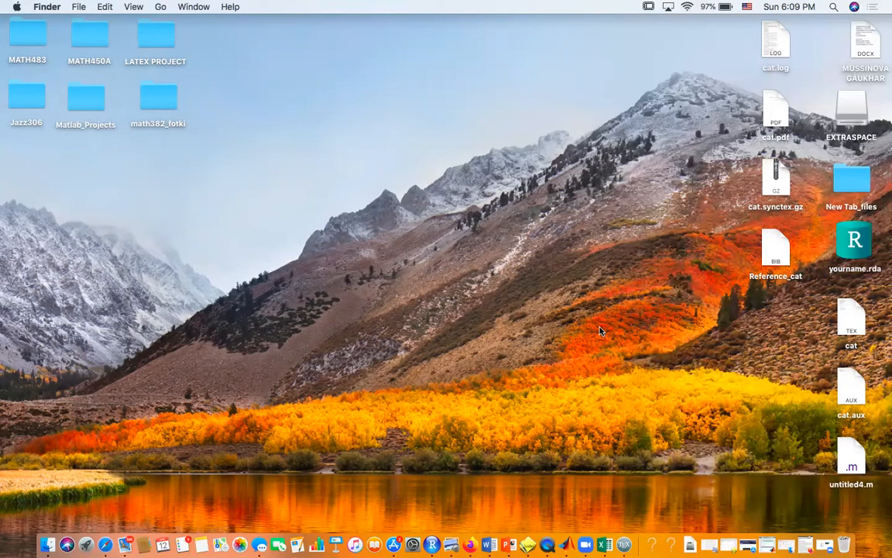
mouse_move(771, 249)
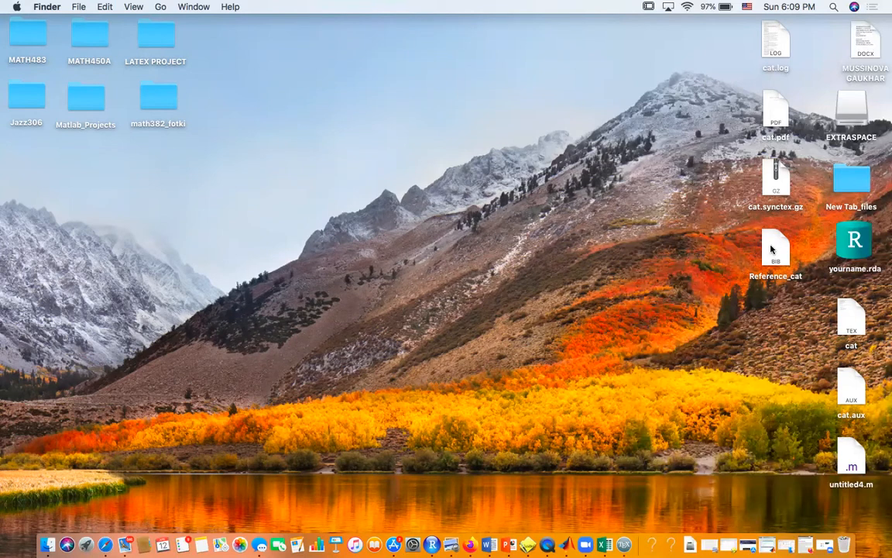
mouse_move(852, 318)
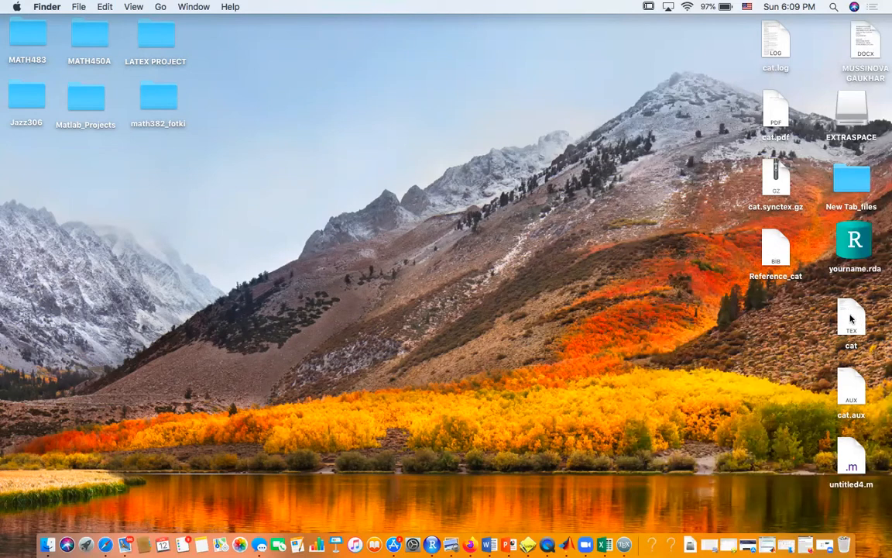
mouse_move(847, 306)
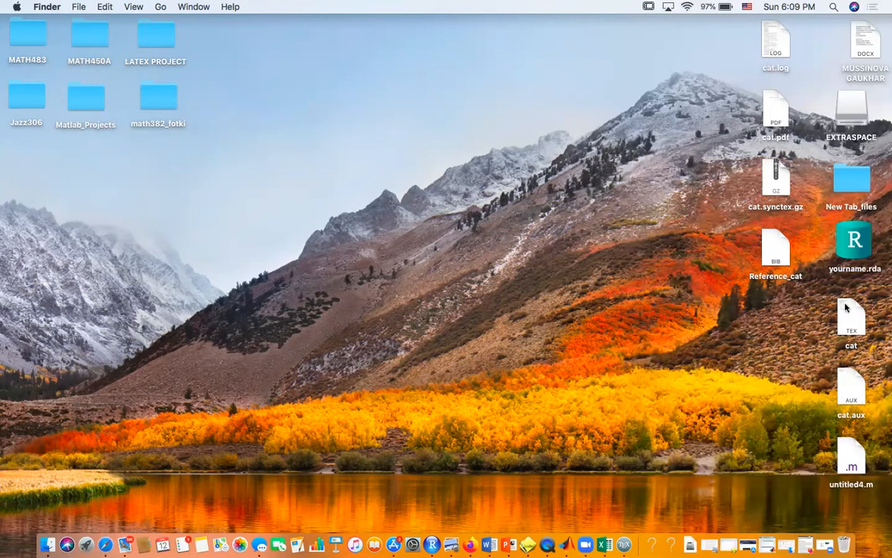
Open cat.tex from the Desktop with TeXShop, then bring Firefox forward.
right_click(851, 317)
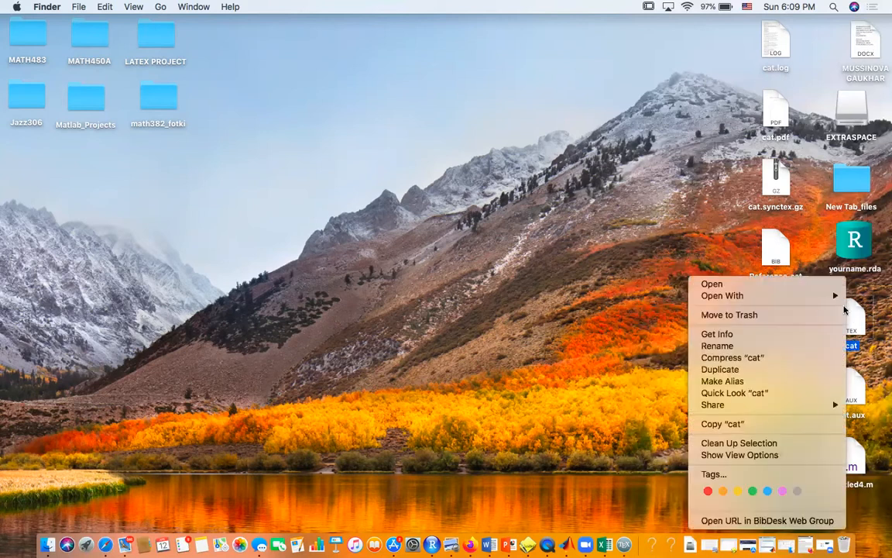
click(722, 295)
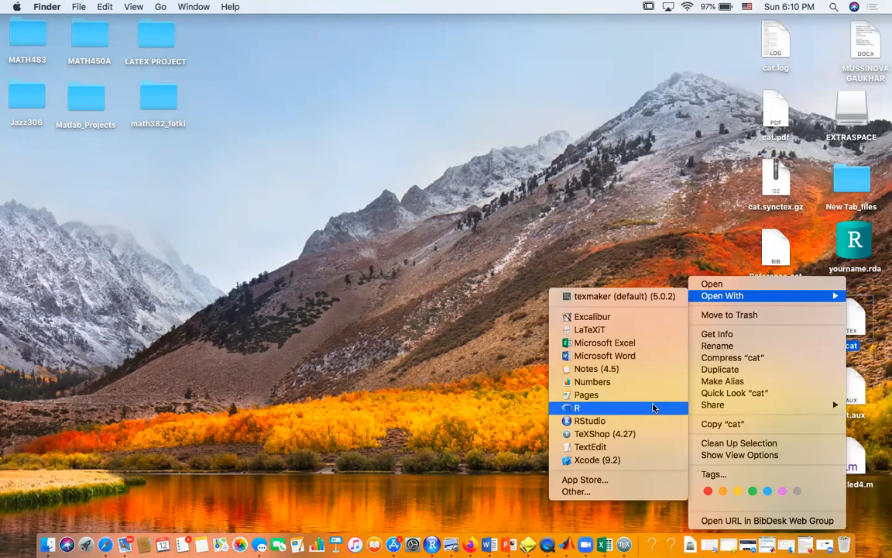
click(597, 433)
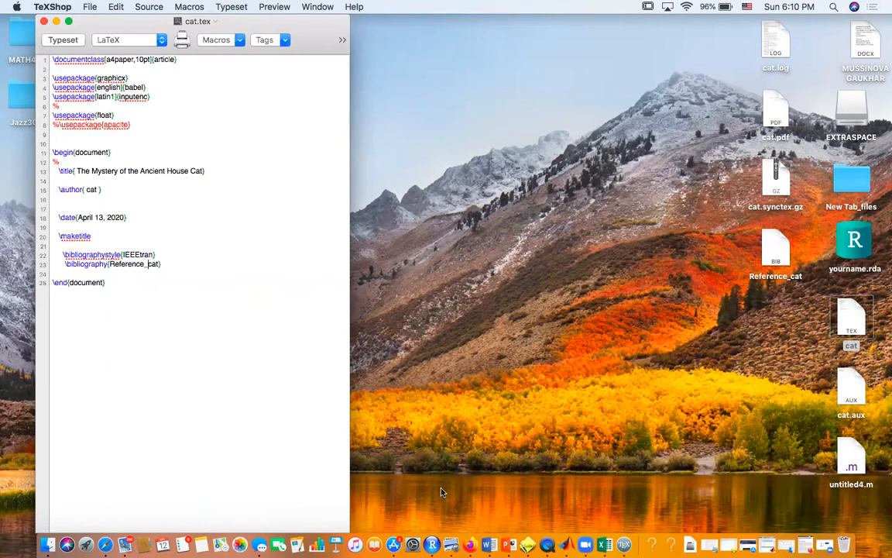
click(459, 542)
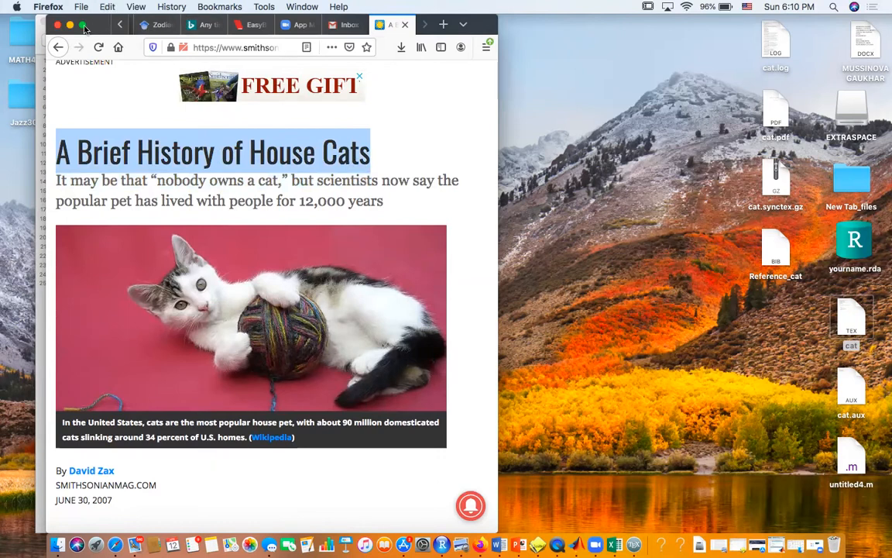
mouse_move(411, 86)
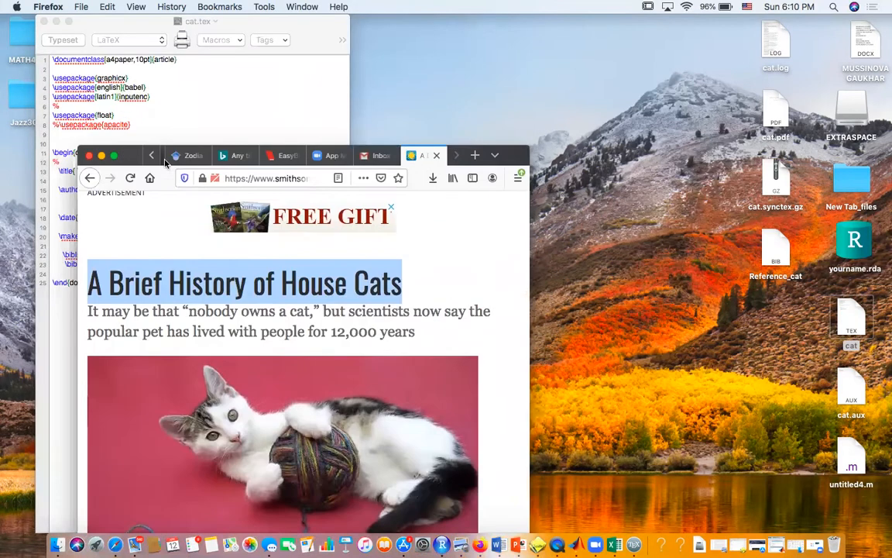
In a new tab, search Google for google scholar and focus Scholar's search box.
click(474, 155)
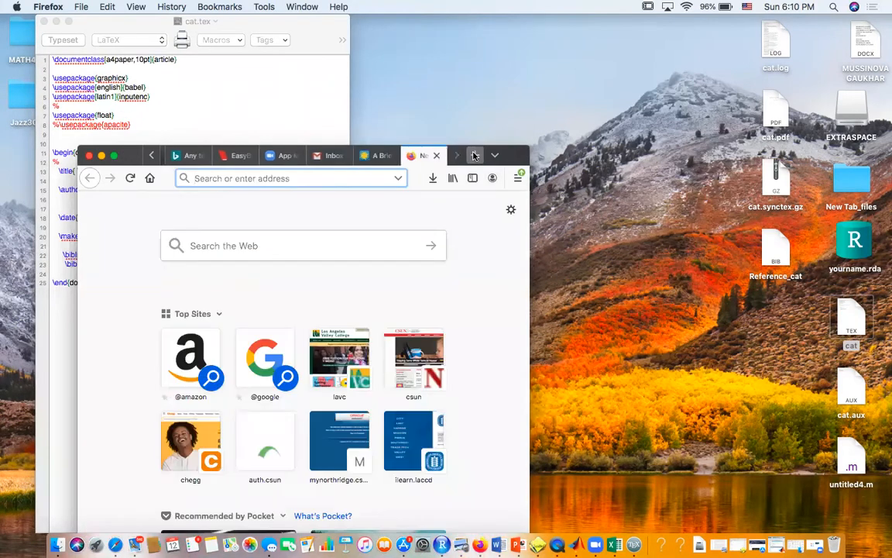
text(https://www.google.com)
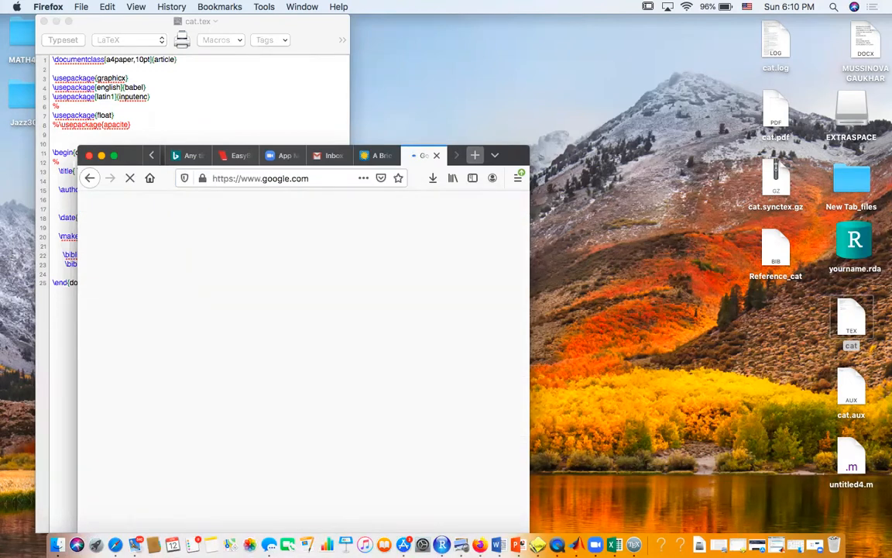
text(lar)
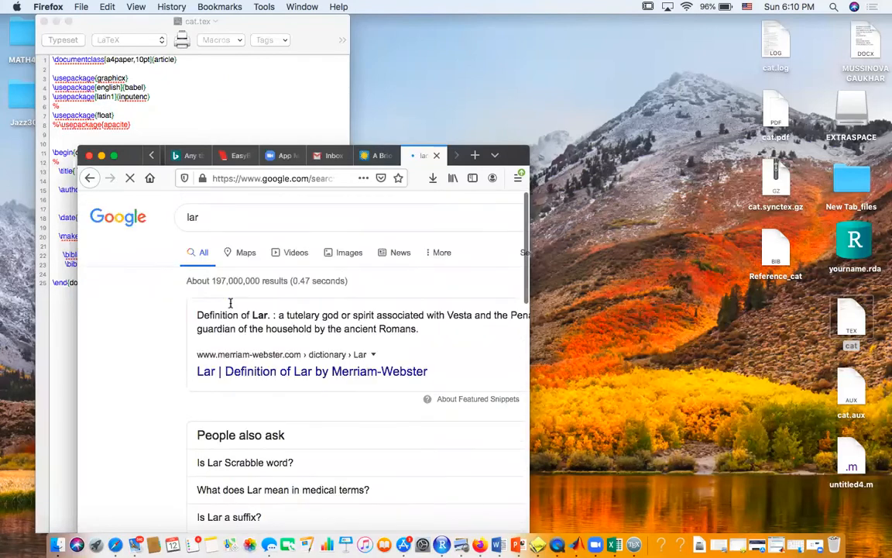
click(220, 217)
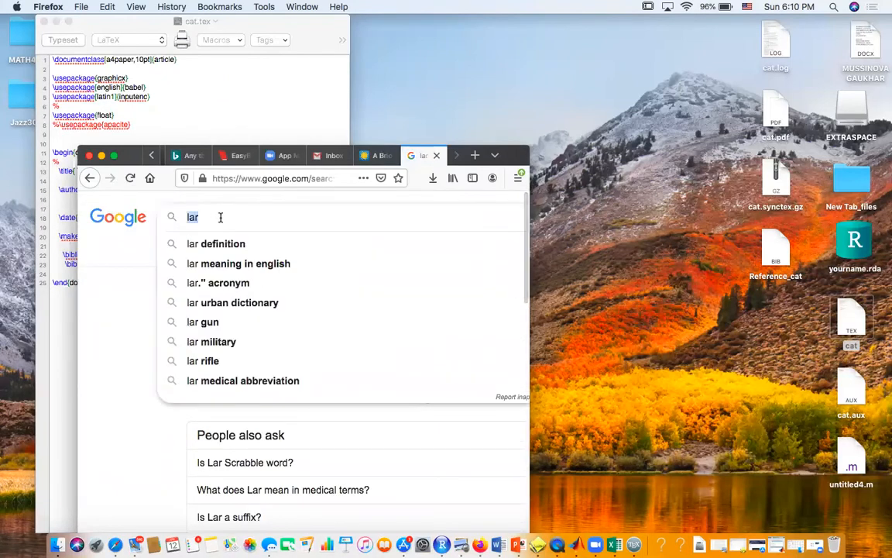
text(google)
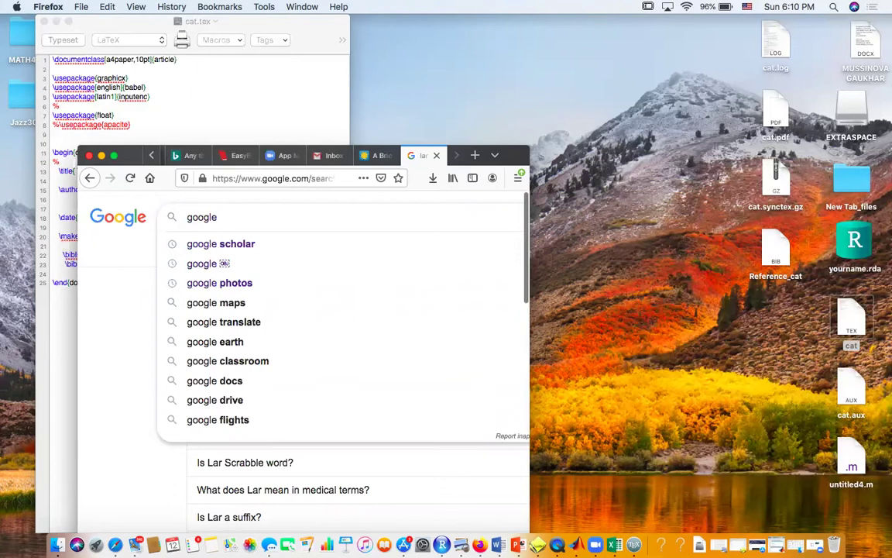
click(220, 243)
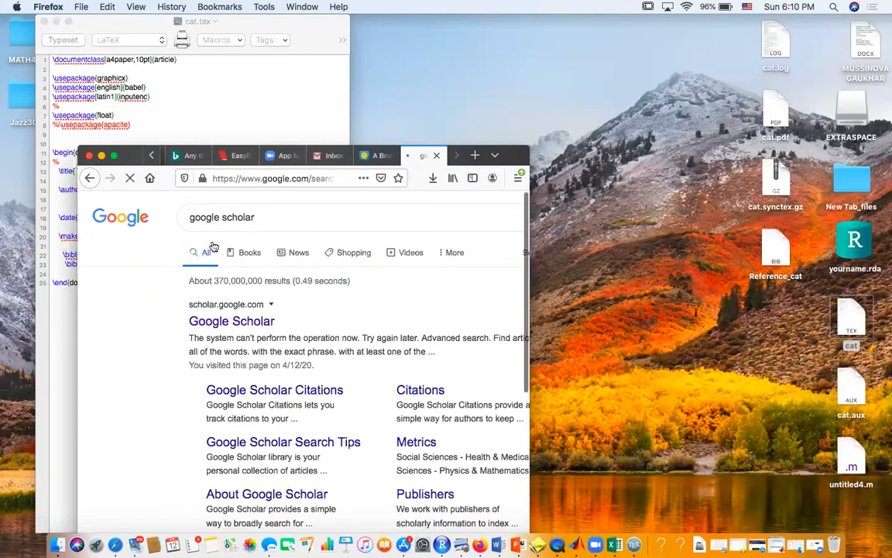
click(232, 321)
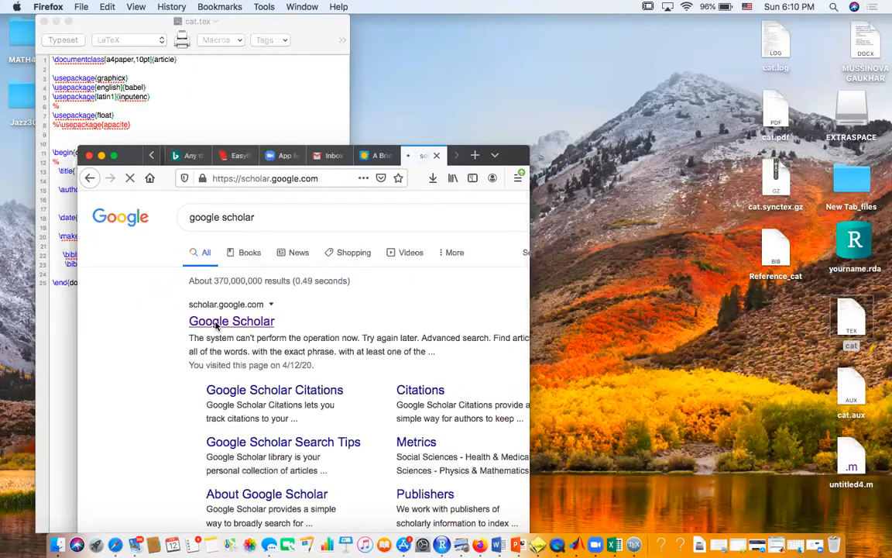
click(231, 322)
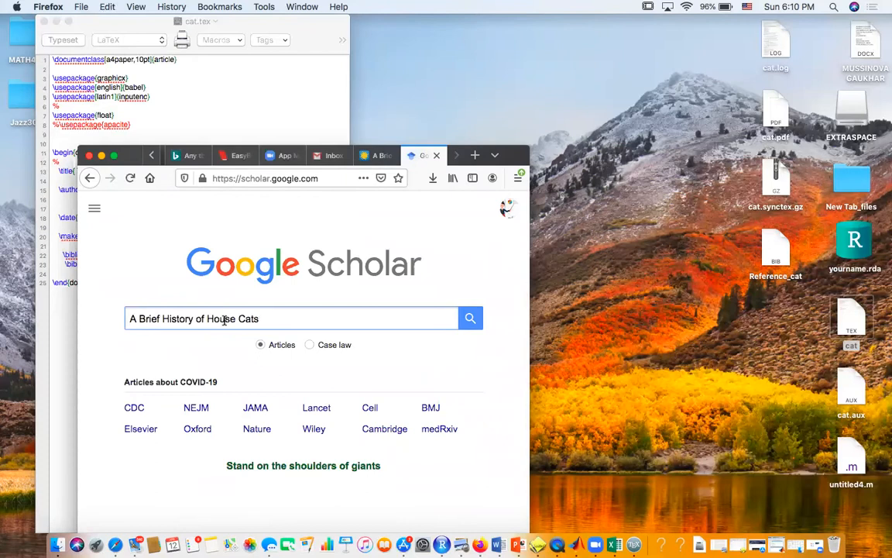
Show the BibTeX citation for 'The taming of the cat', then close Firefox.
click(470, 317)
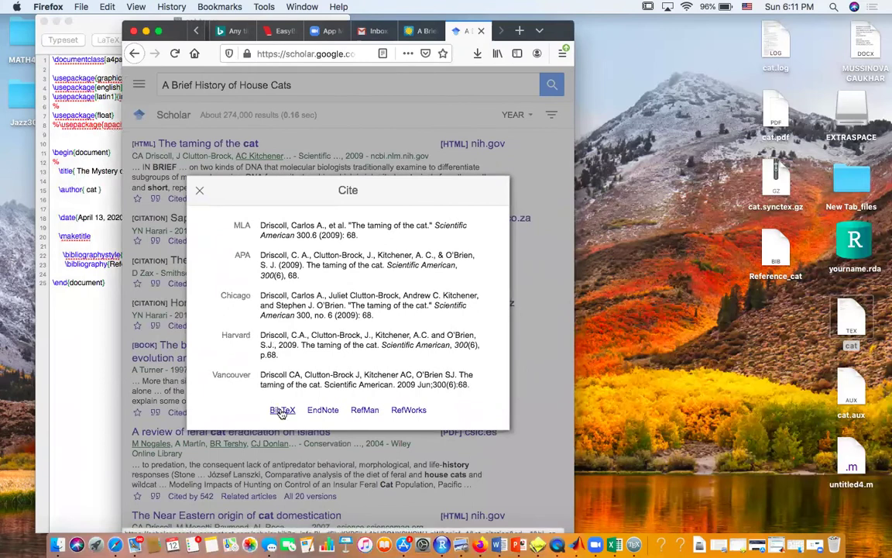
click(282, 410)
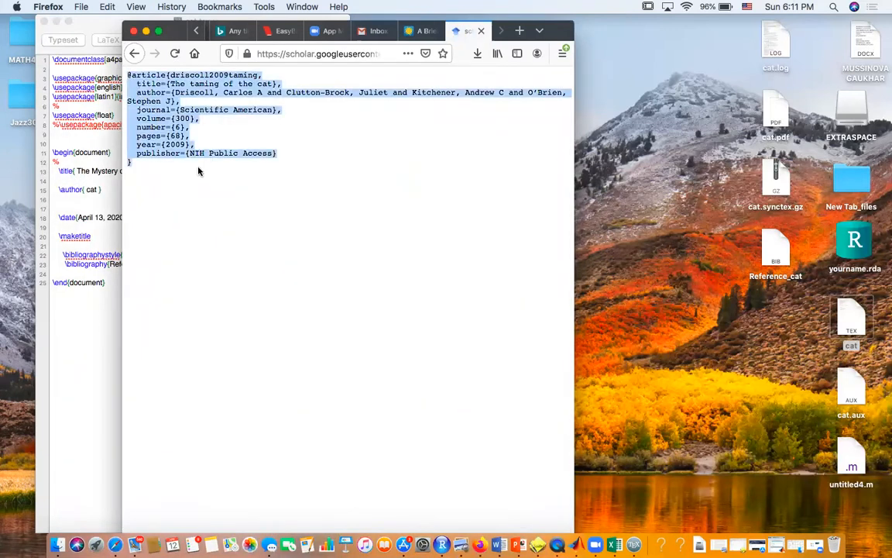
mouse_move(141, 33)
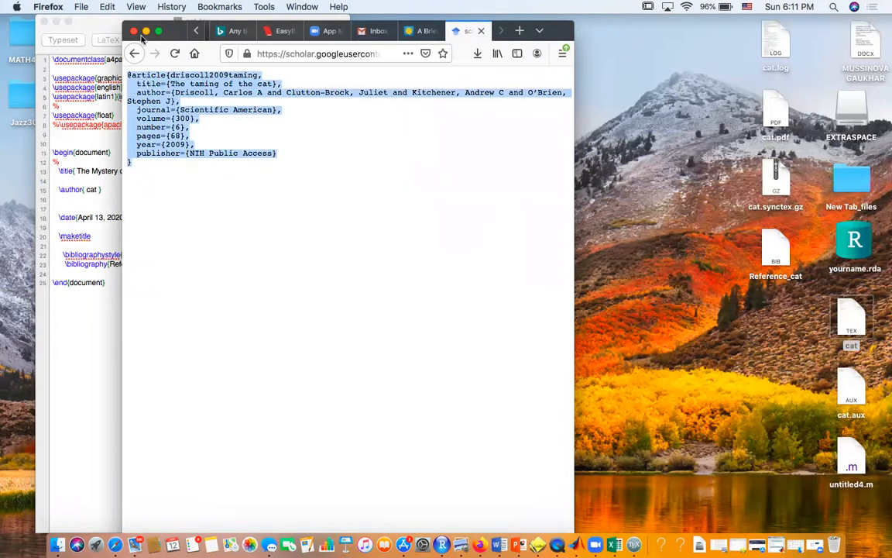
click(135, 31)
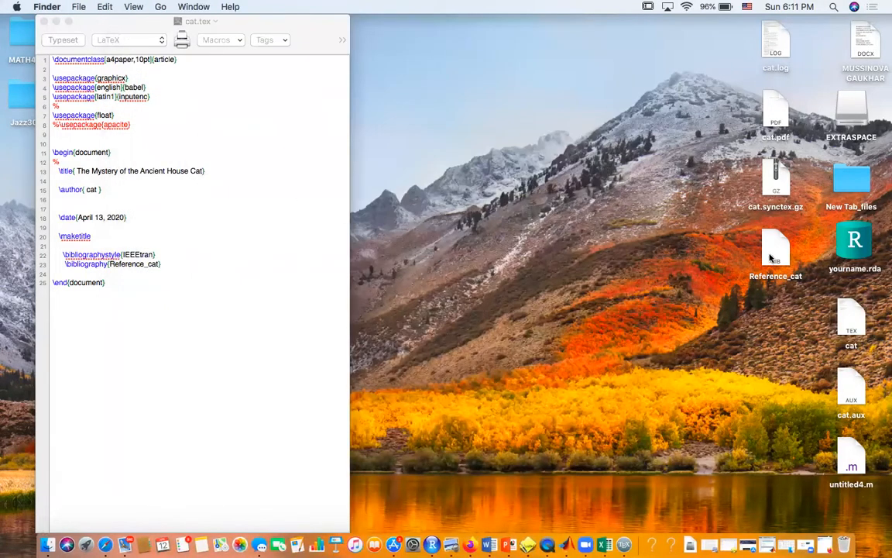
Open Reference_cat from the desktop with TeXShop.
right_click(775, 248)
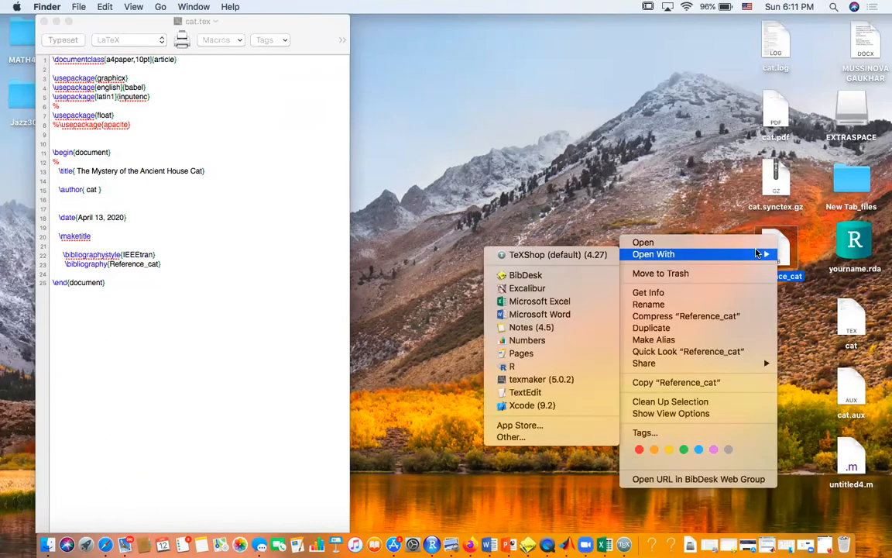
mouse_move(526, 260)
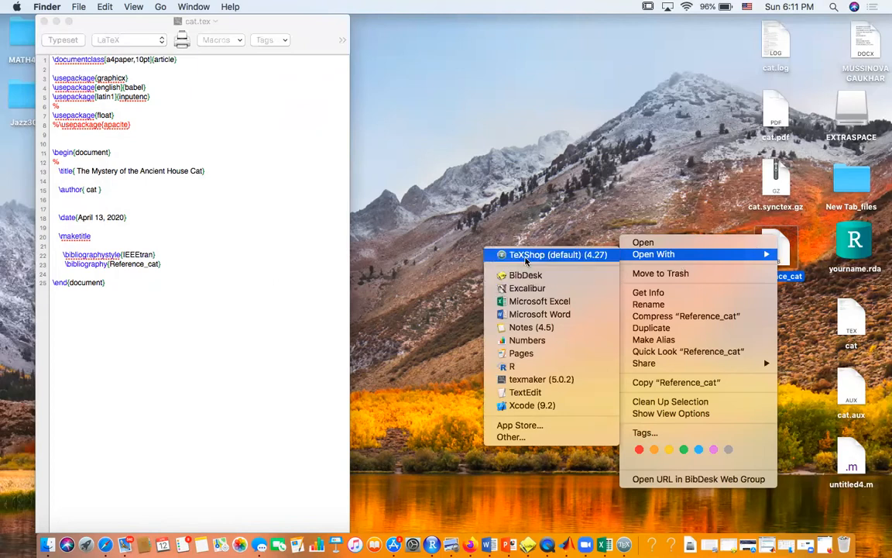
click(527, 262)
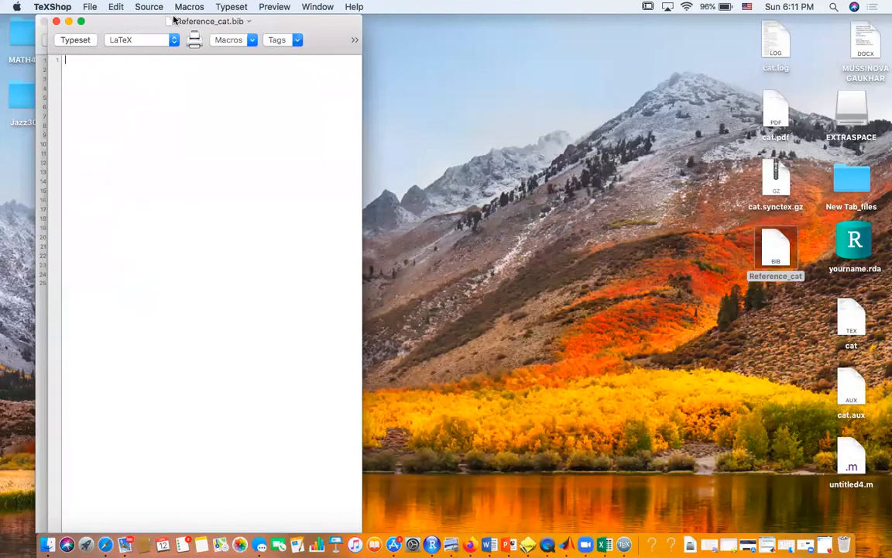
mouse_move(184, 117)
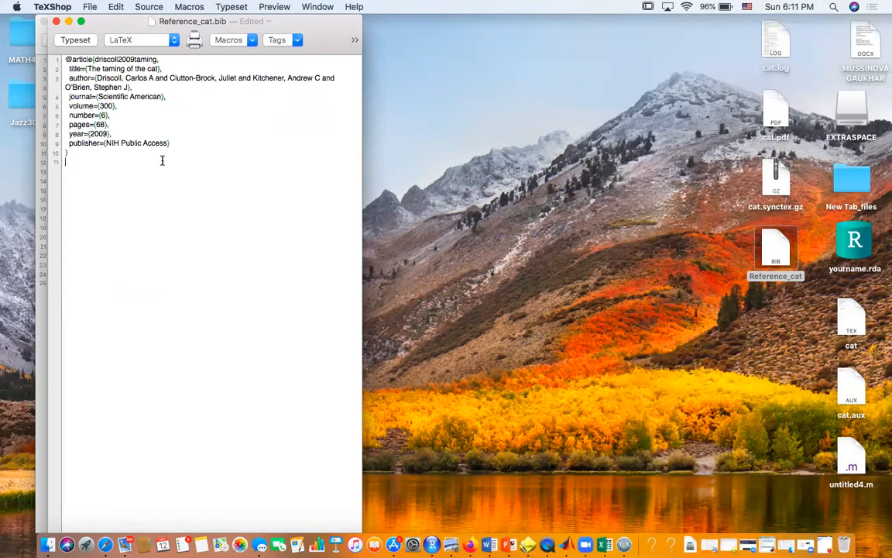
Save Reference_cat.bib and select the citation key driscoll2009taming.
click(95, 8)
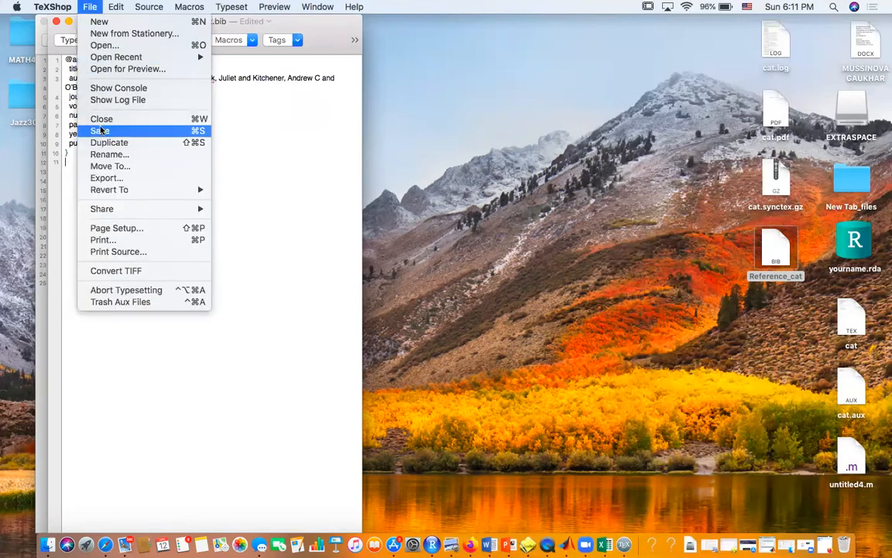
click(99, 130)
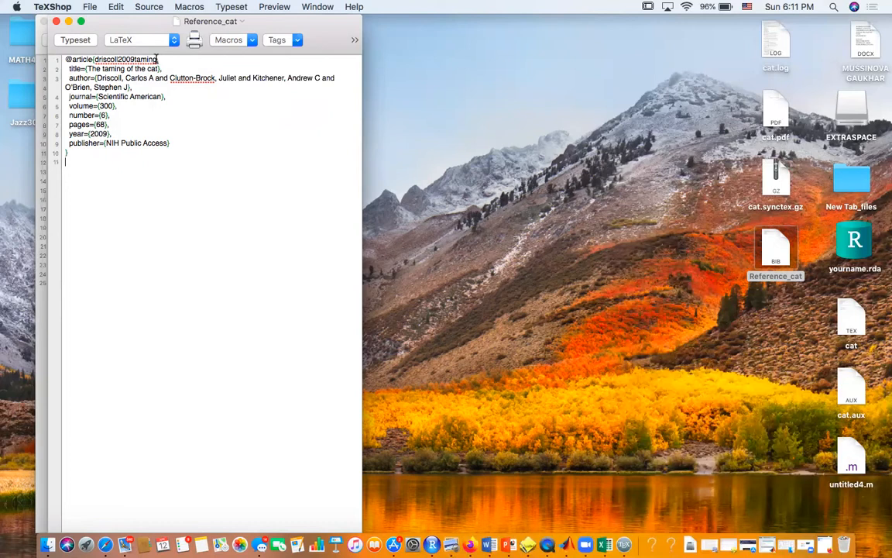
double_click(124, 60)
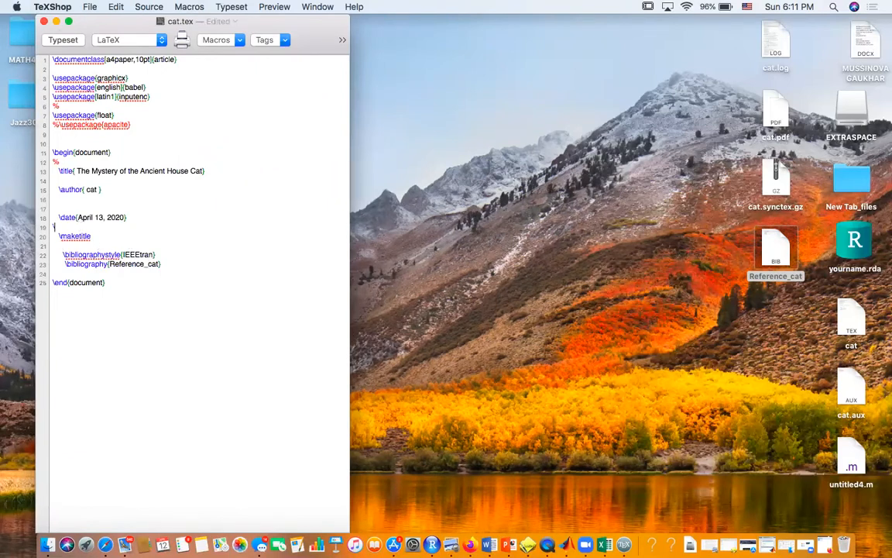
Type 'cats are cute when' below the date, citing \cite{driscoll2009taming}.
text(cats are)
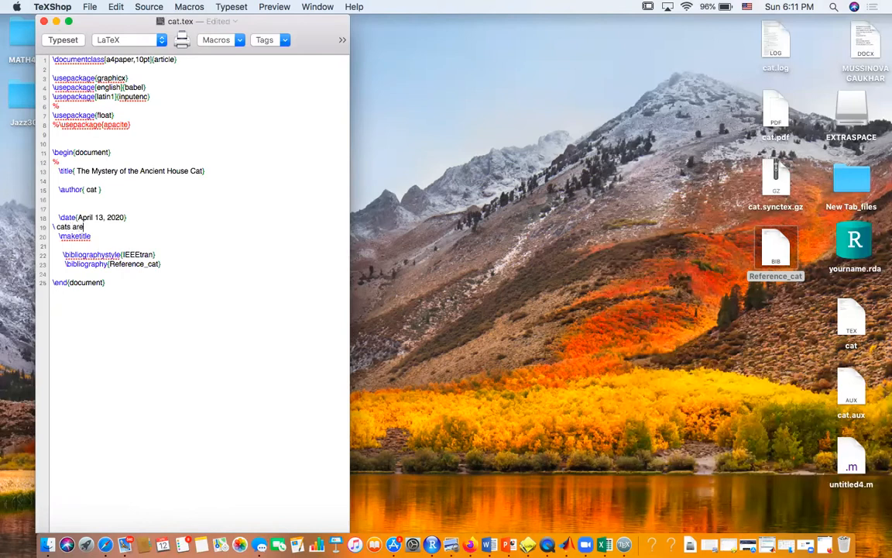
text(cute)
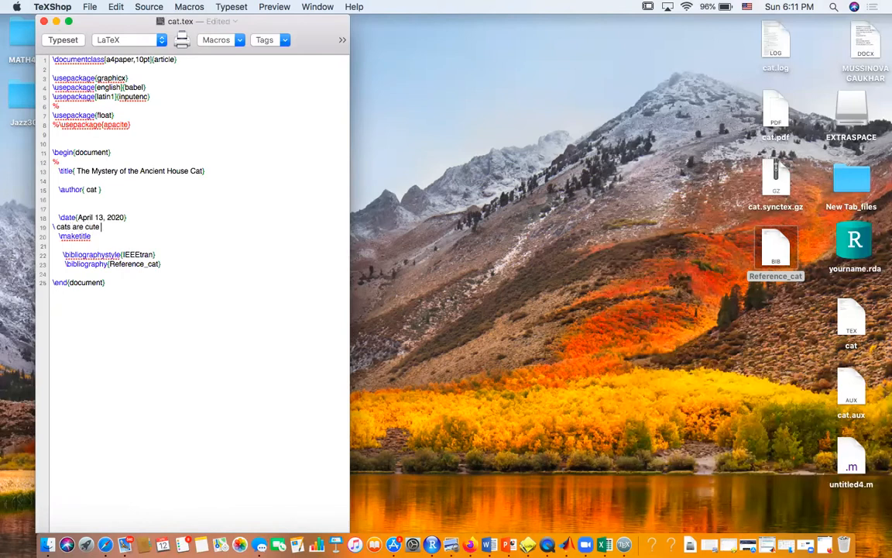
text(when..\c)
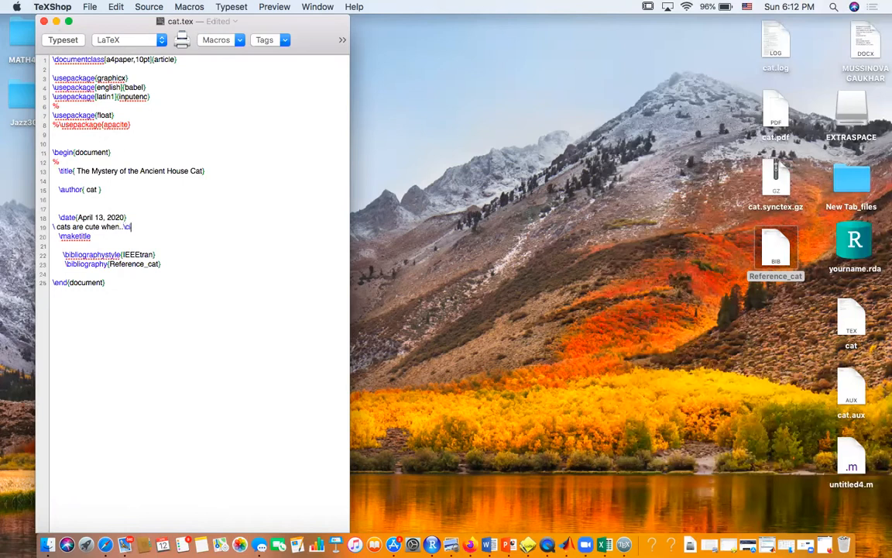
text(ite{)
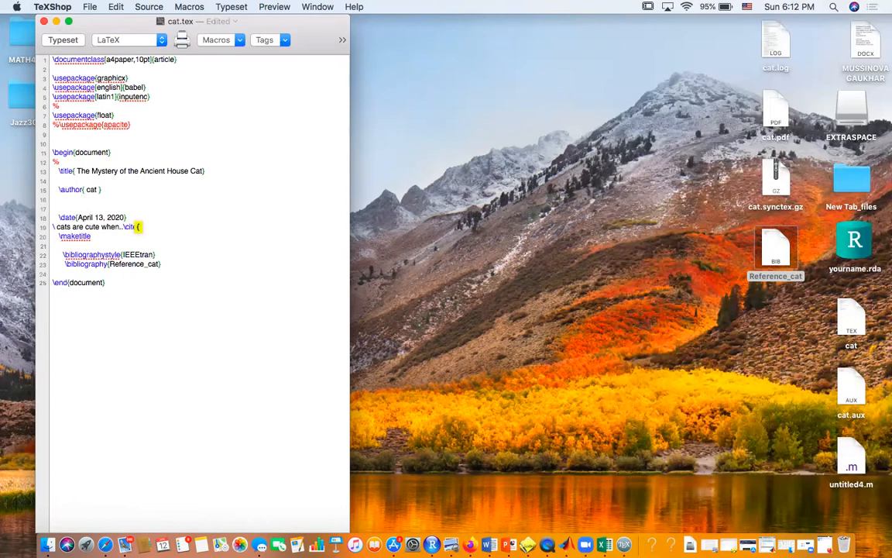
text(driscoll2009taming)
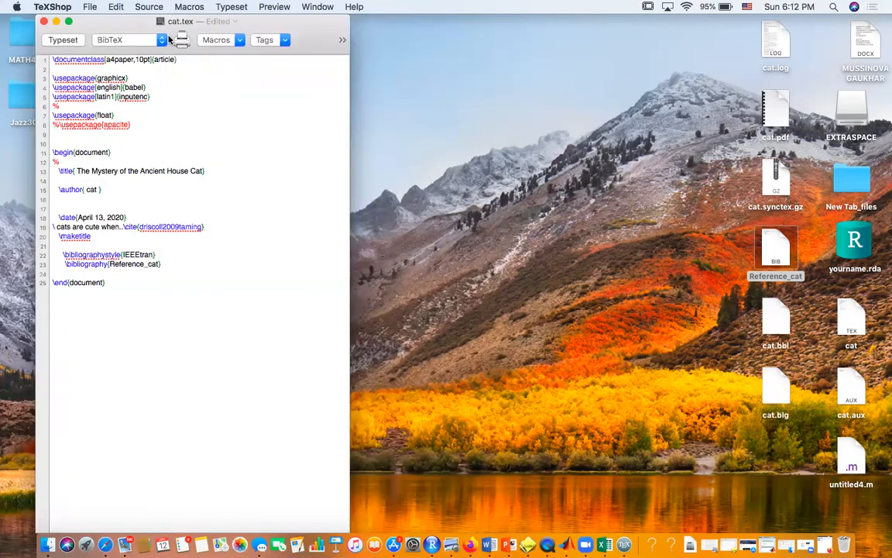
Run BibTeX, retypeset with LaTeX, and check the PDF for citation [1] and Driscoll's reference.
click(130, 40)
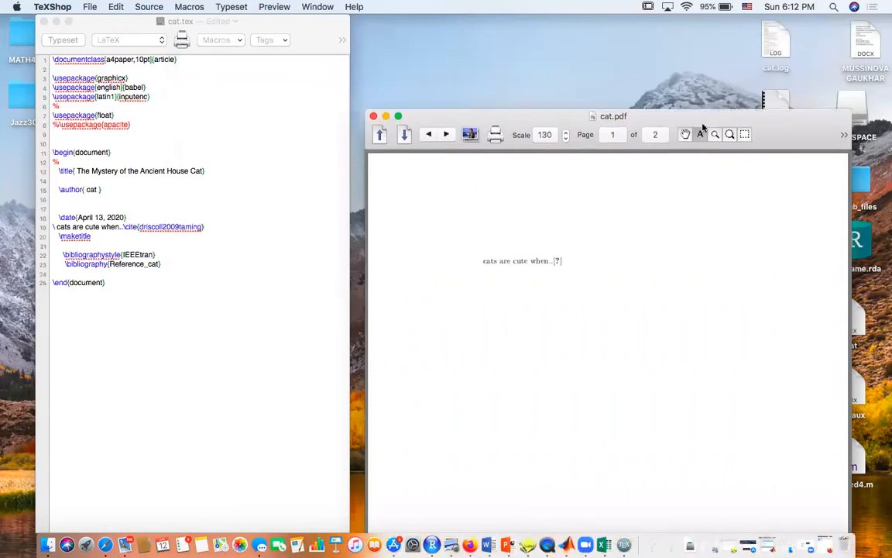
click(374, 115)
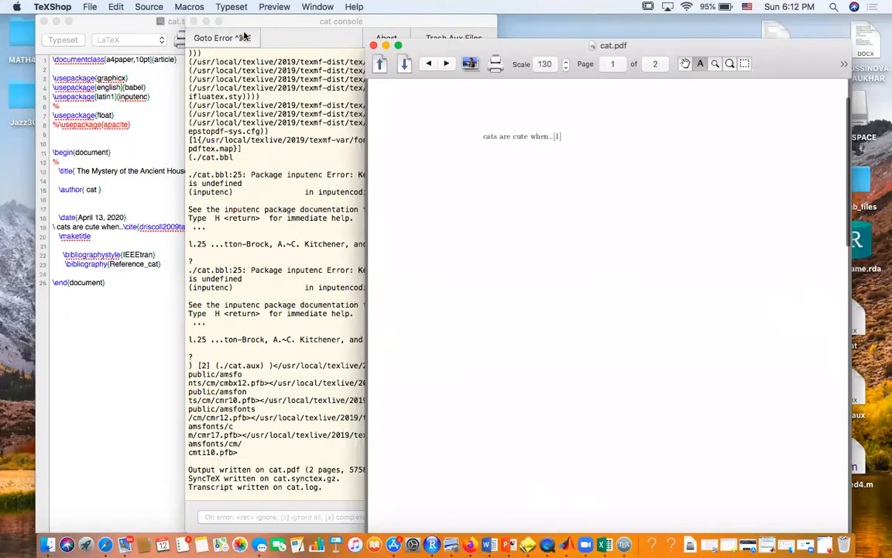
click(446, 64)
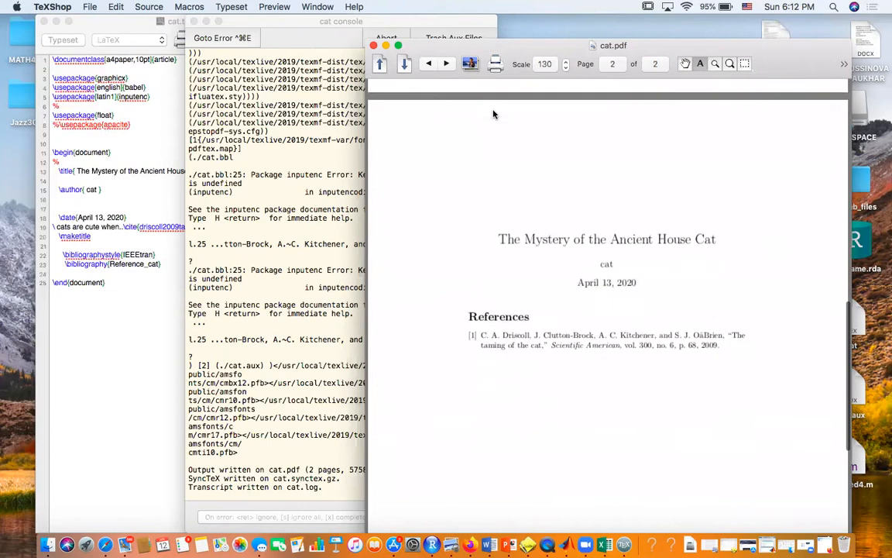
click(427, 63)
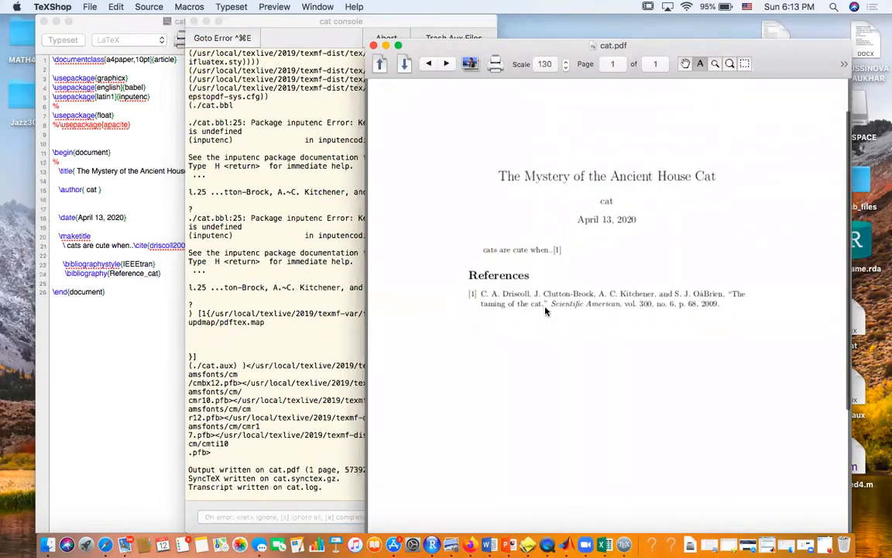
mouse_move(496, 263)
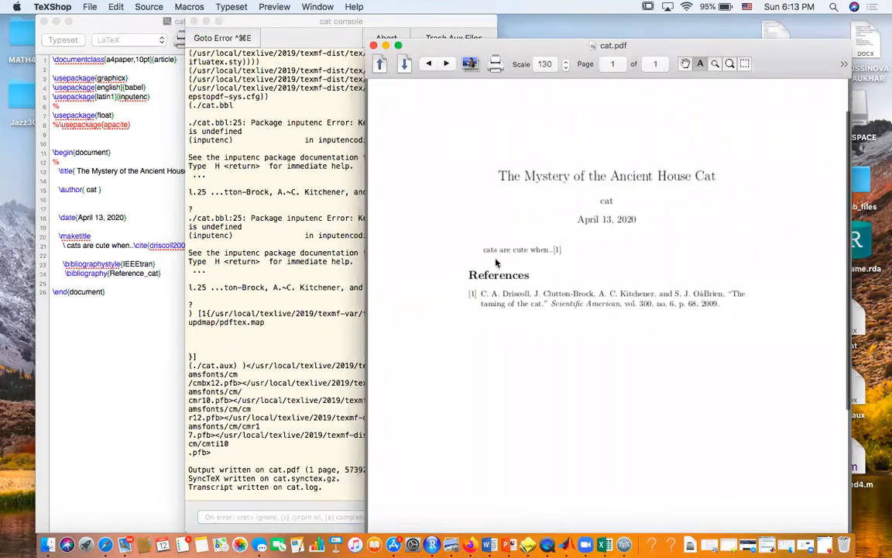
mouse_move(536, 253)
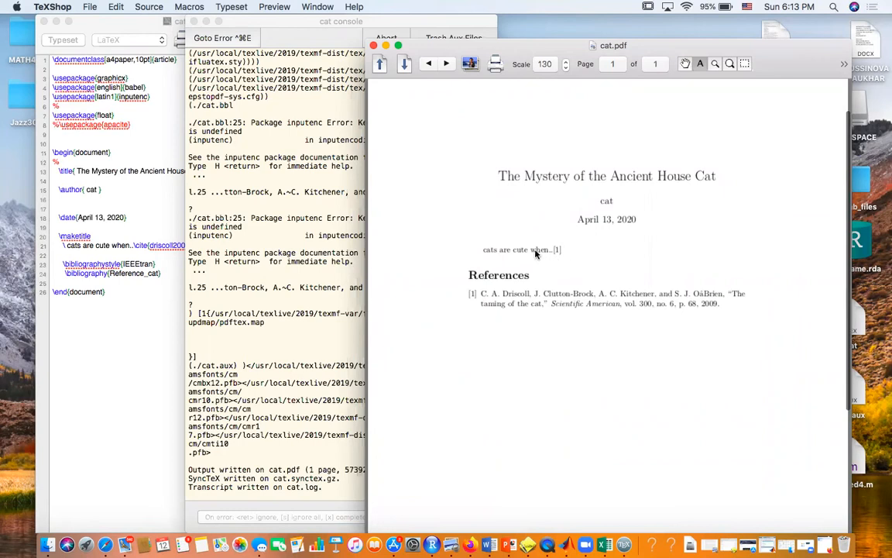
mouse_move(523, 293)
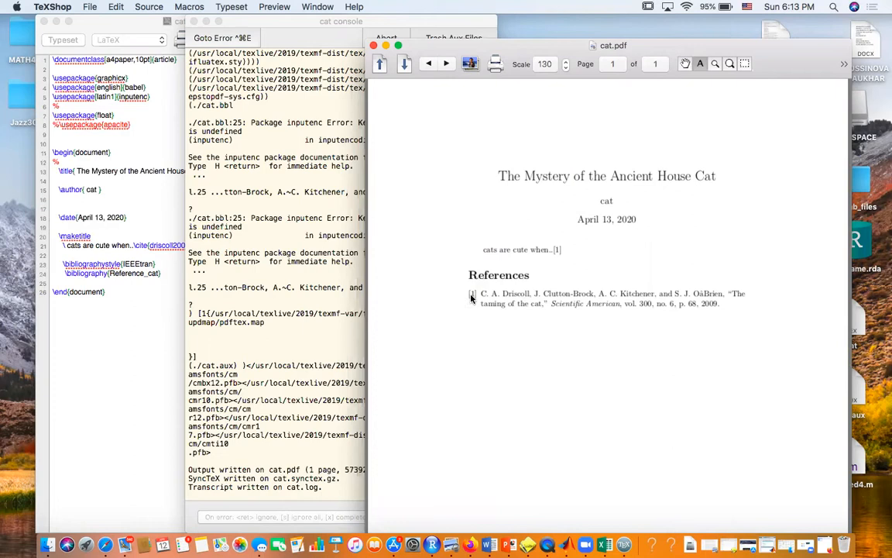
mouse_move(379, 199)
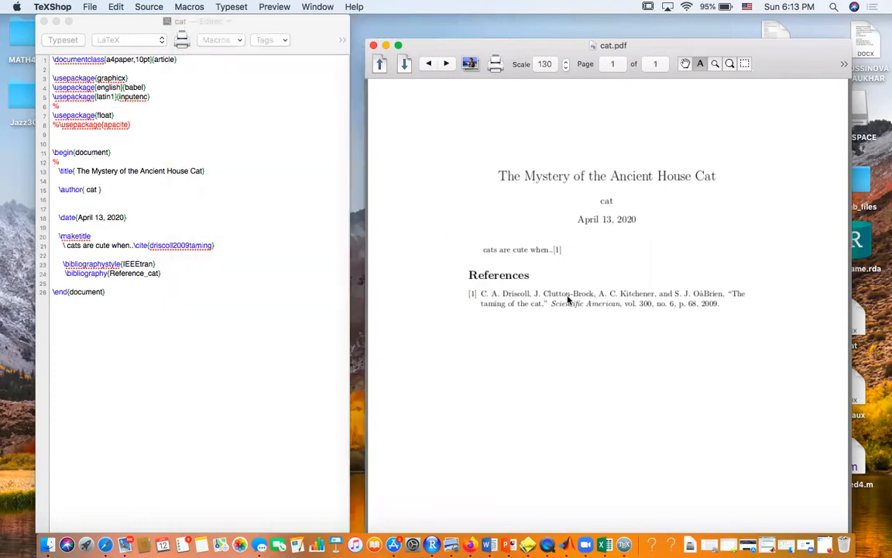
mouse_move(97, 209)
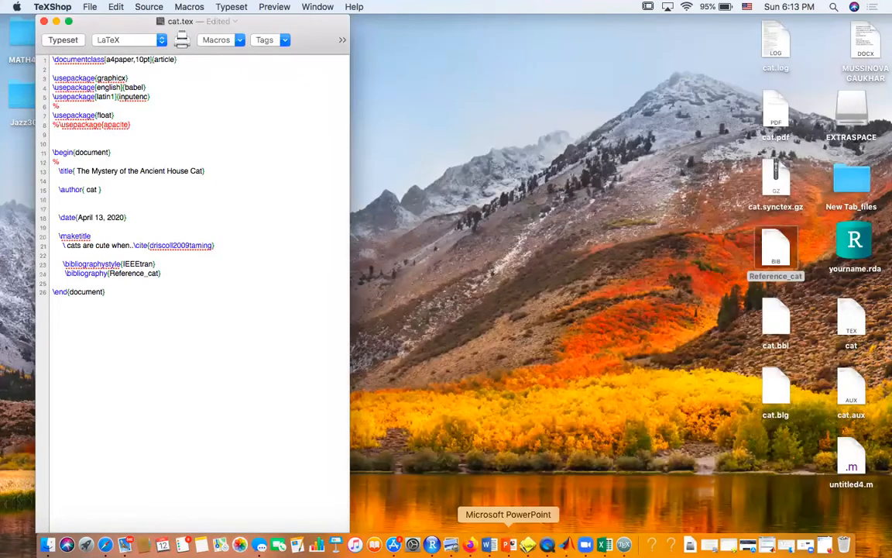
mouse_move(487, 543)
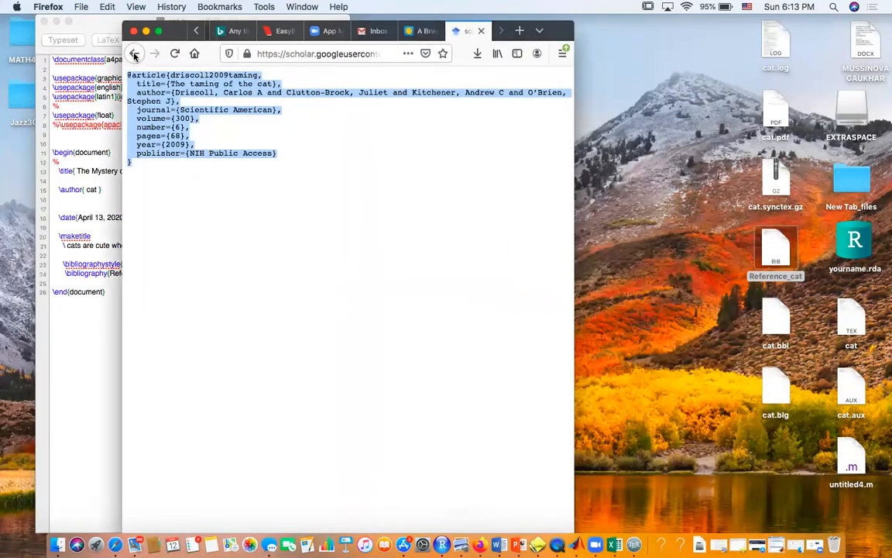
Return to the Bing cat results and open the 'cat | Breeds & Facts | Britannica' article.
click(142, 54)
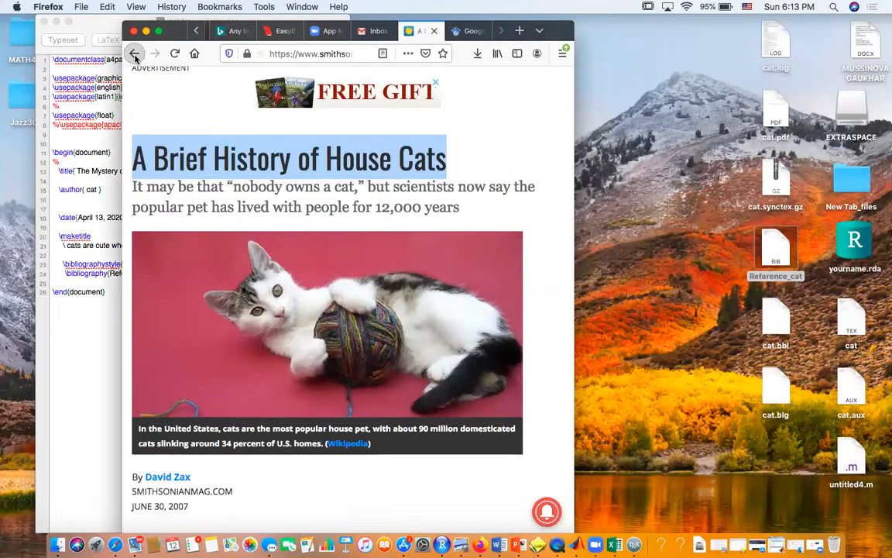
click(144, 55)
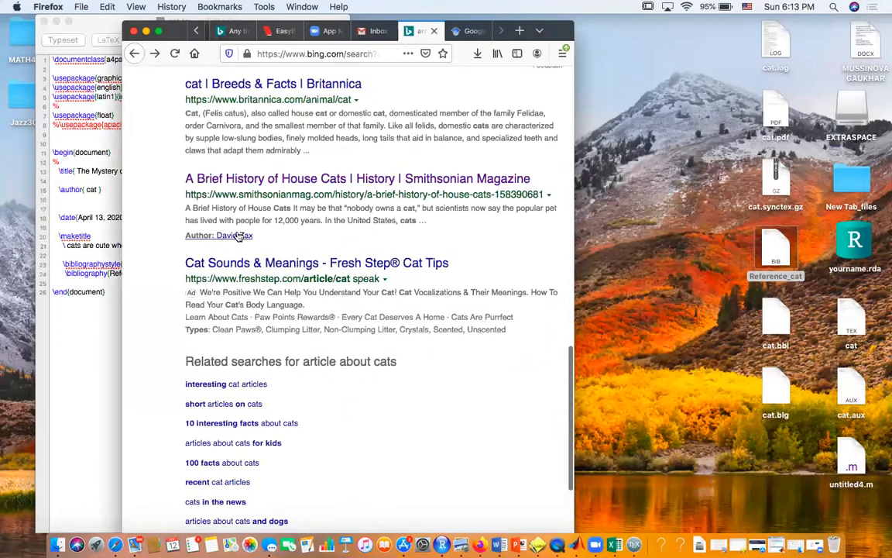
scroll(up, 3)
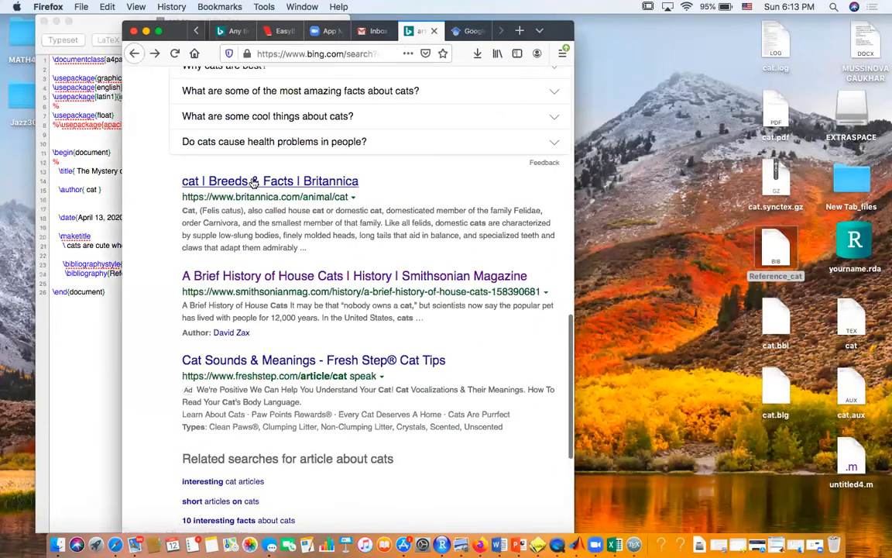
click(254, 181)
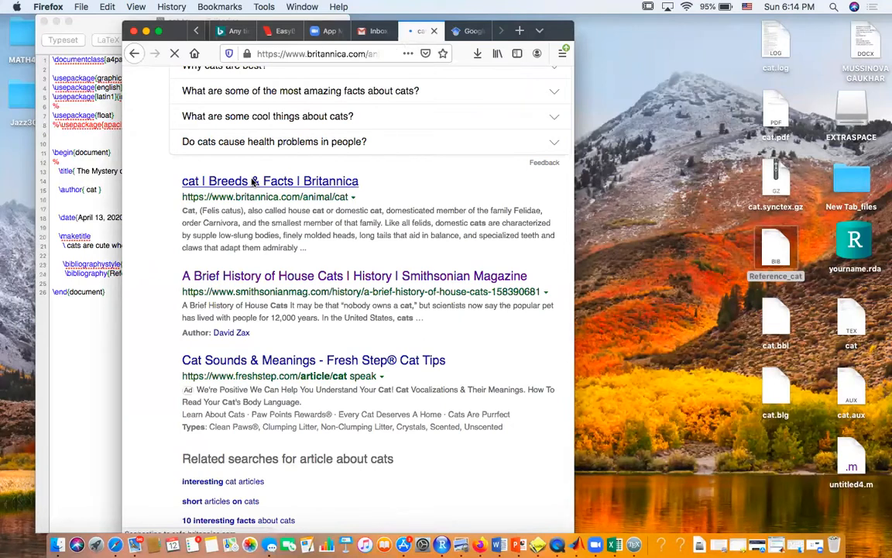
click(270, 180)
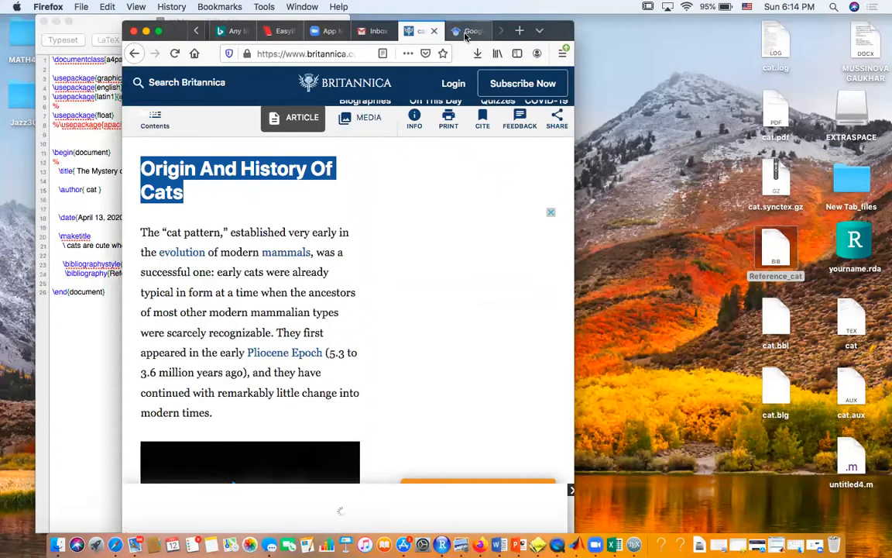
Search Google Scholar for 'Origin and history of cats' and show the first result's BibTeX citation.
click(471, 31)
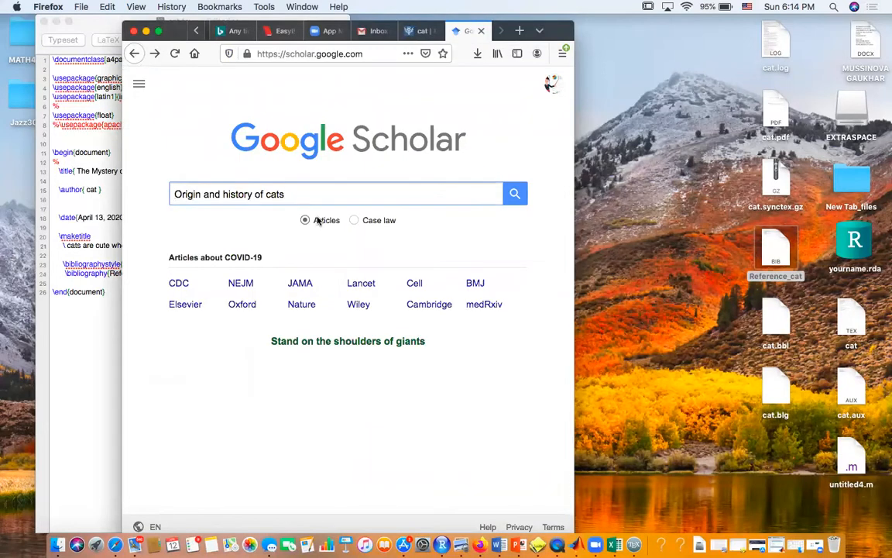
click(514, 193)
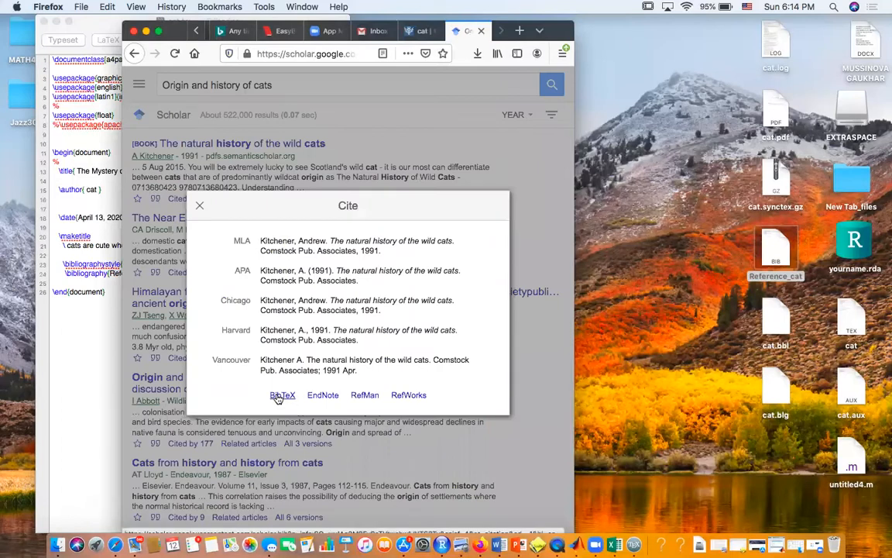
click(283, 395)
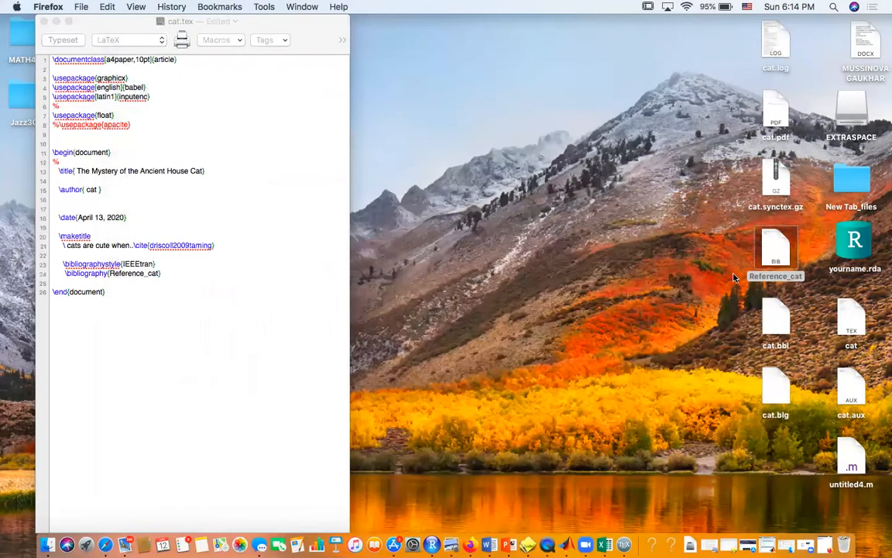
Select Reference_cat.bib on the desktop and bring up its context menu.
click(776, 247)
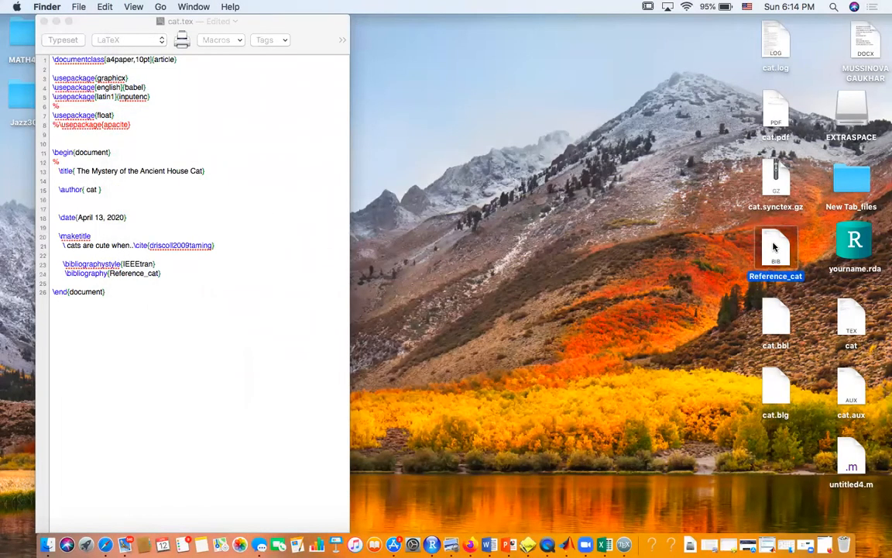
right_click(775, 248)
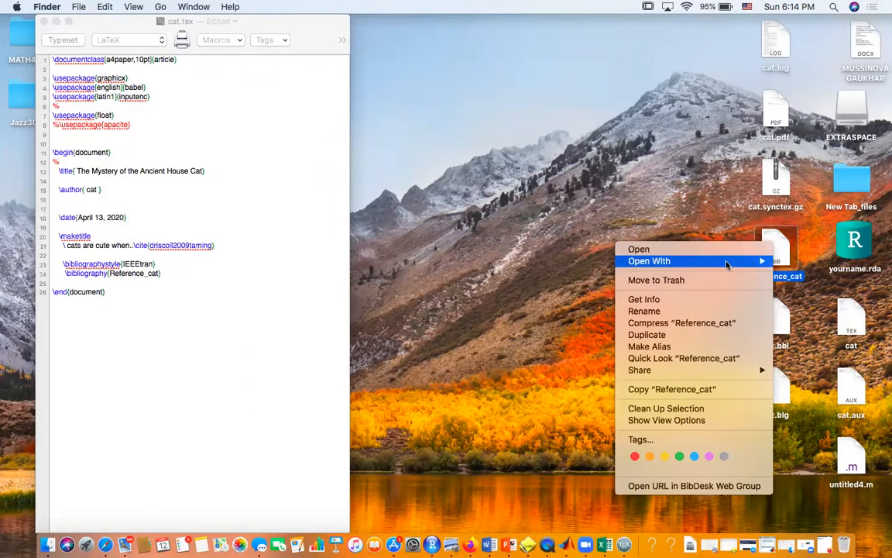
mouse_move(622, 271)
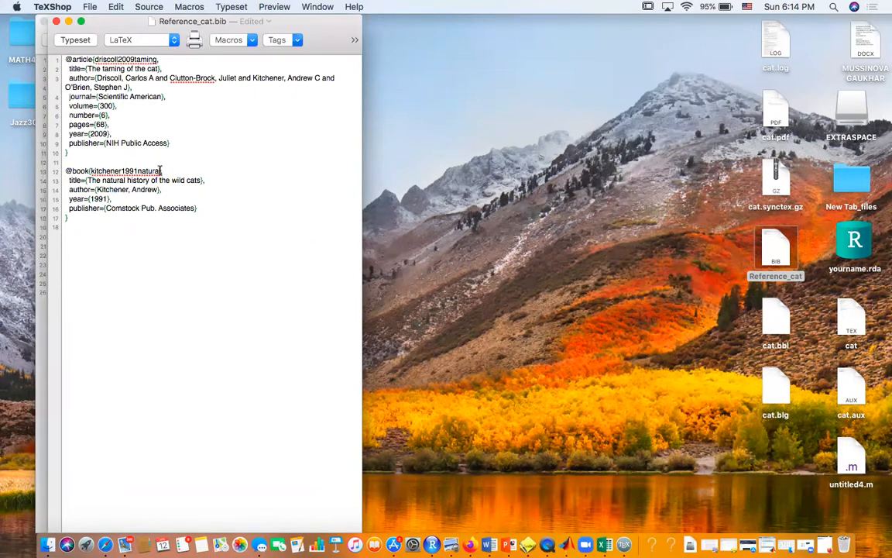
double_click(124, 170)
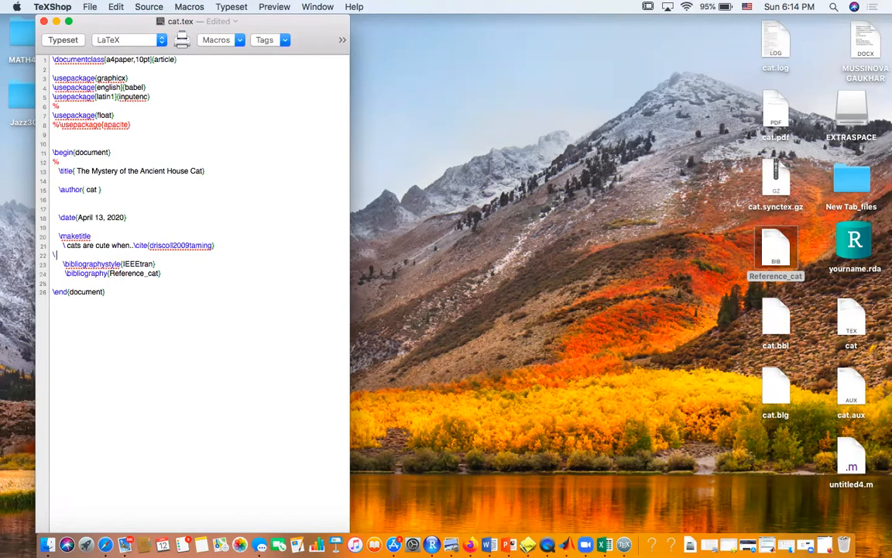
Replace the mistyped 'Kitten' with 'people claim' followed by \cite on line 22.
text(Kitten)
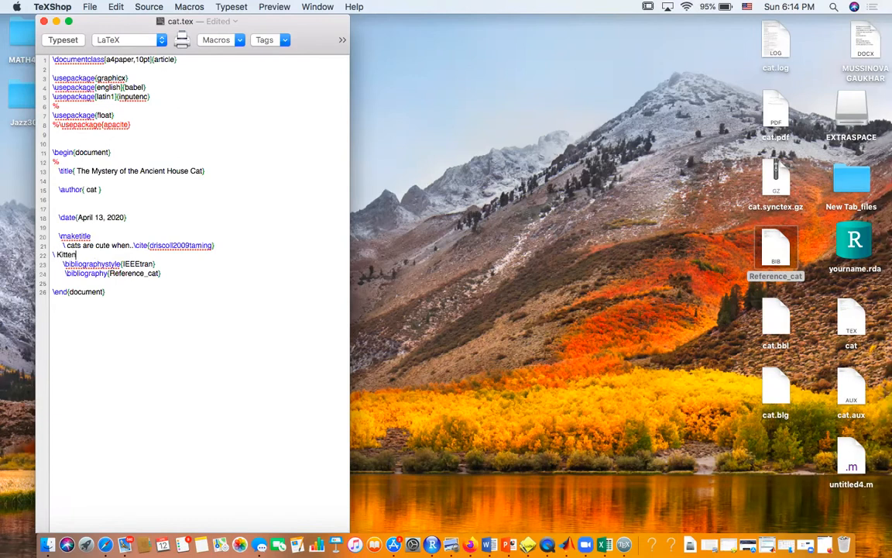
key(Backspace)
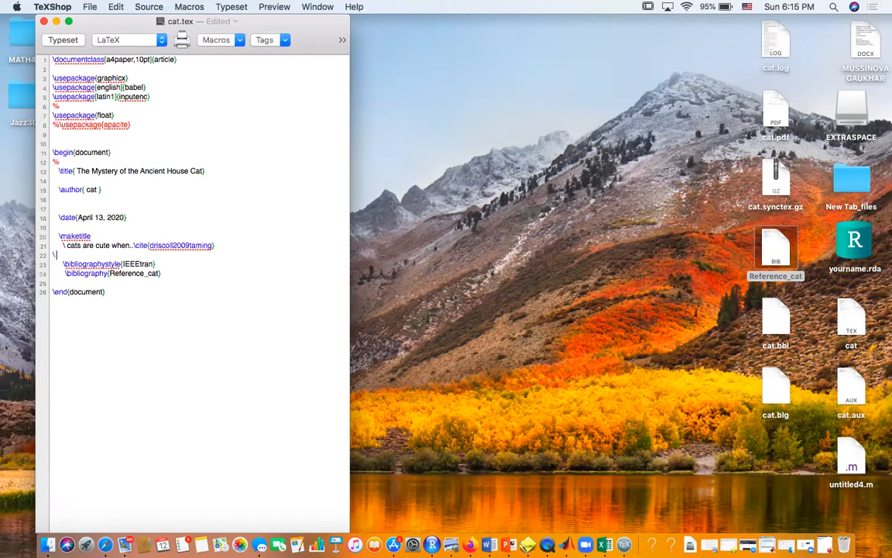
text(people)
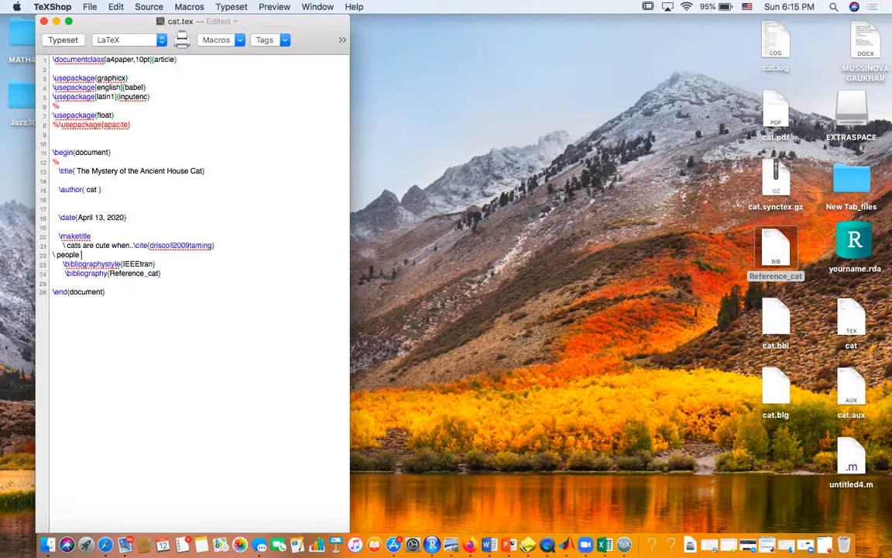
text(claim)
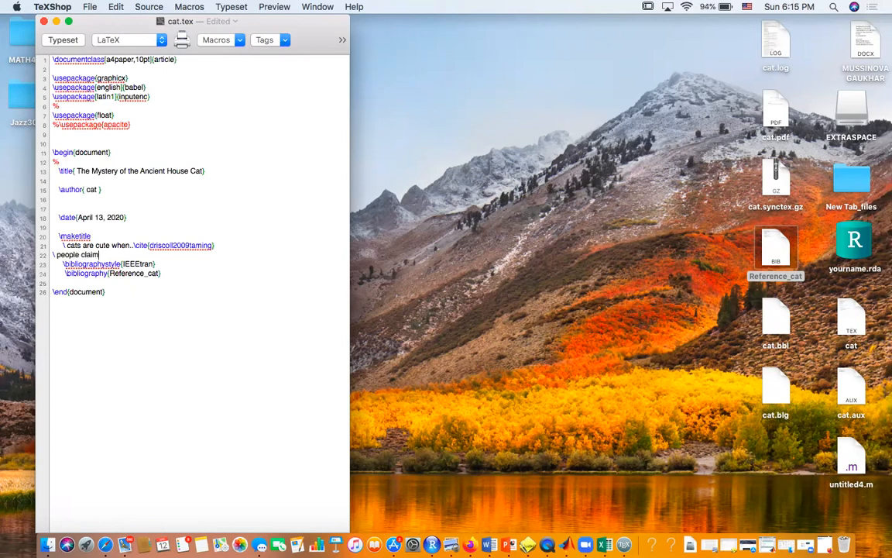
text(\cite{kitchener1991natural)
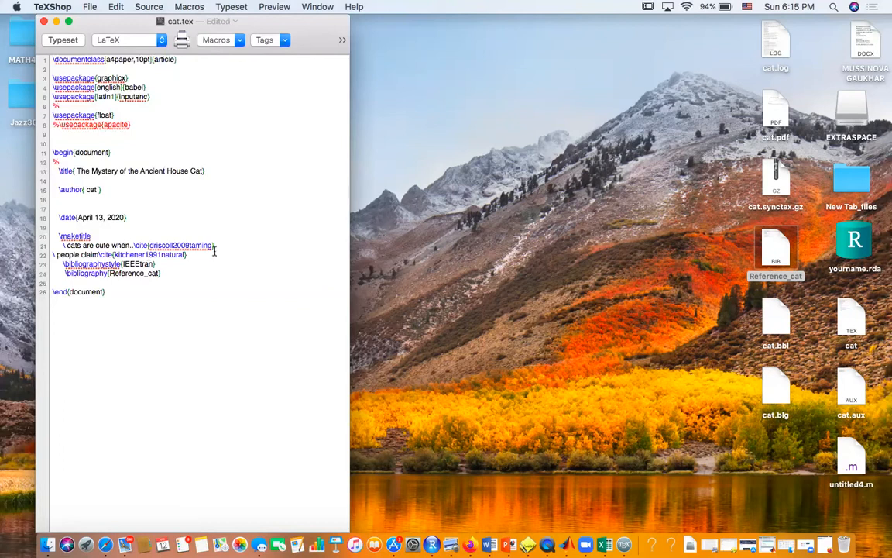
mouse_move(207, 264)
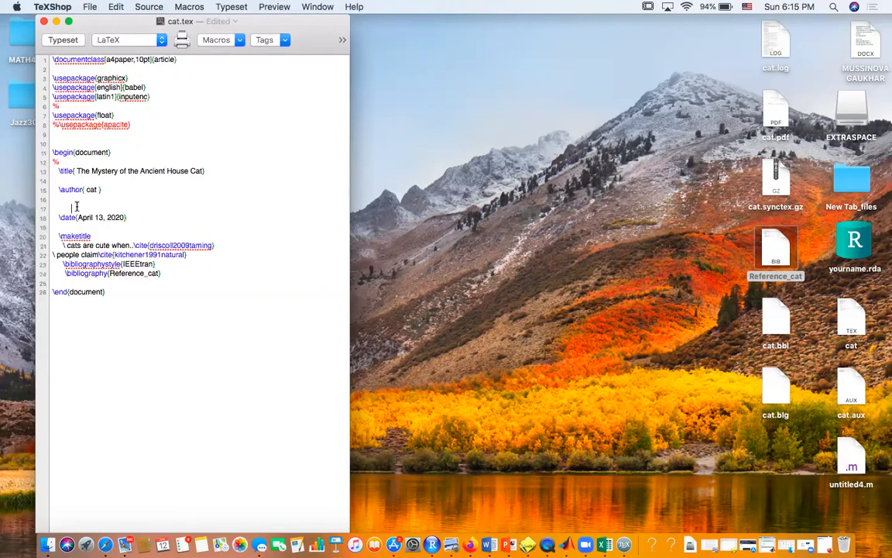
Typeset with LaTeX, run BibTeX, then retypeset so citations [1] and [2] resolve.
click(62, 40)
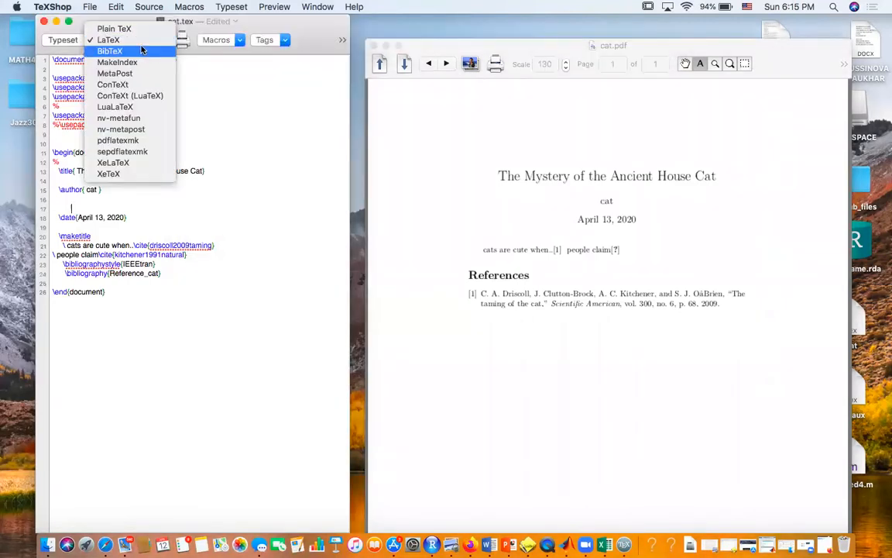
click(113, 51)
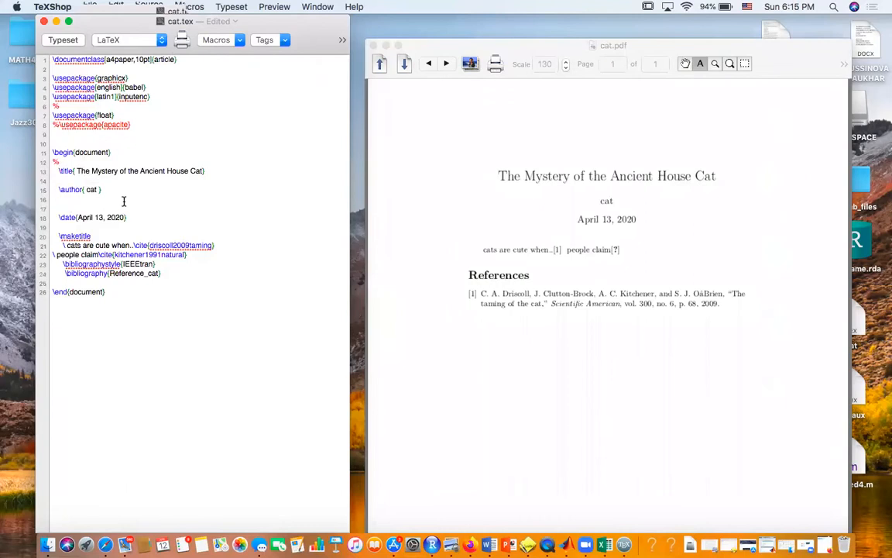
click(64, 39)
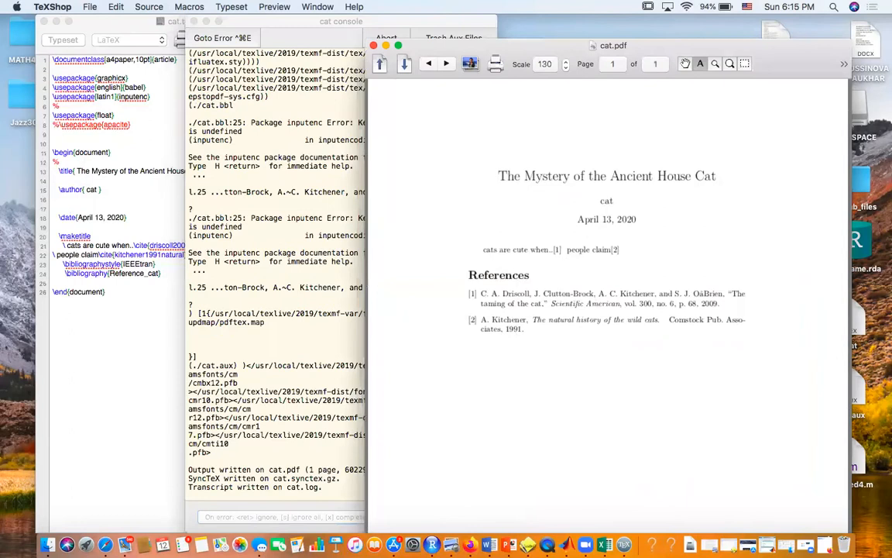
mouse_move(540, 279)
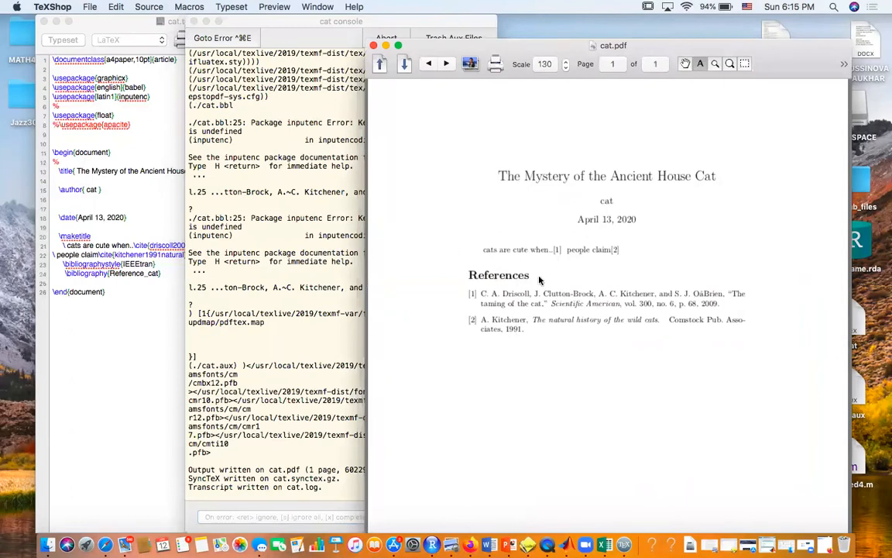